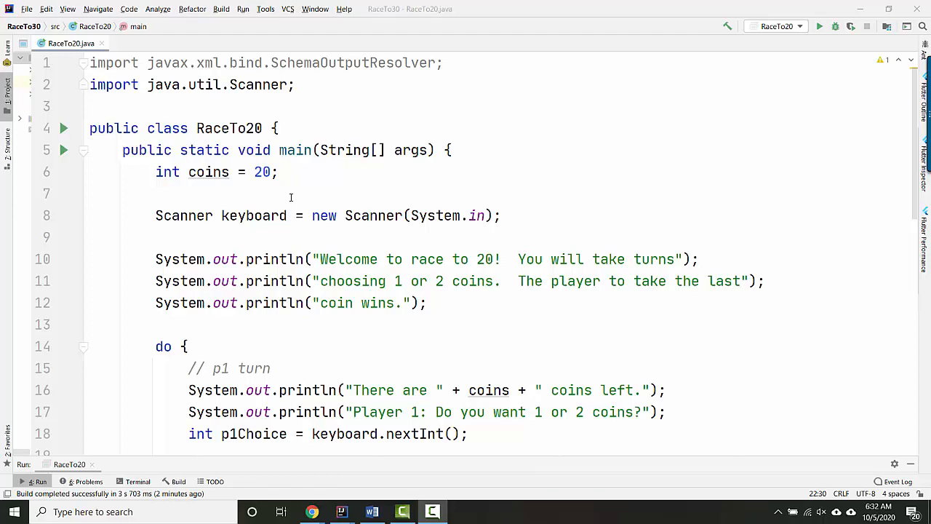
Step: Test the current game in the console by entering 20 as a coin choice
{"action": "scroll", "scroll_direction": "down", "scroll_amount": 3}
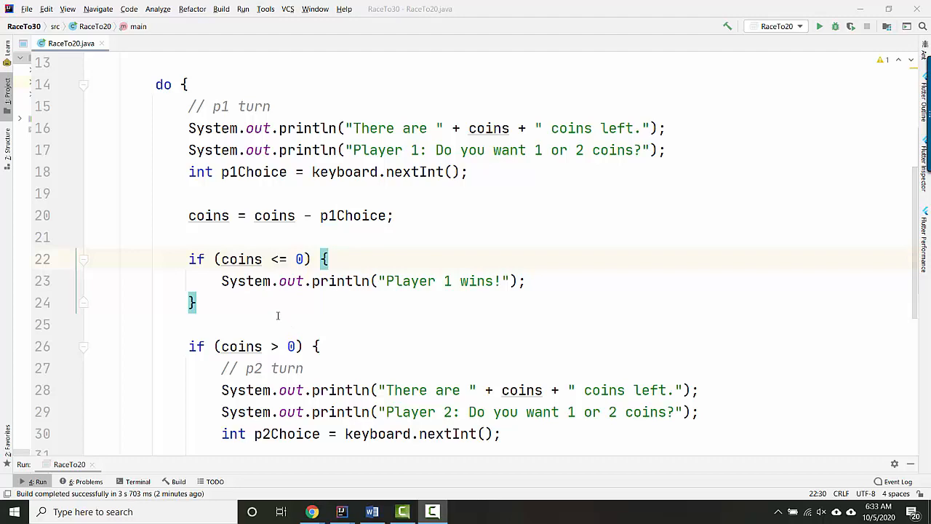
{"action": "scroll", "scroll_direction": "down", "scroll_amount": 3}
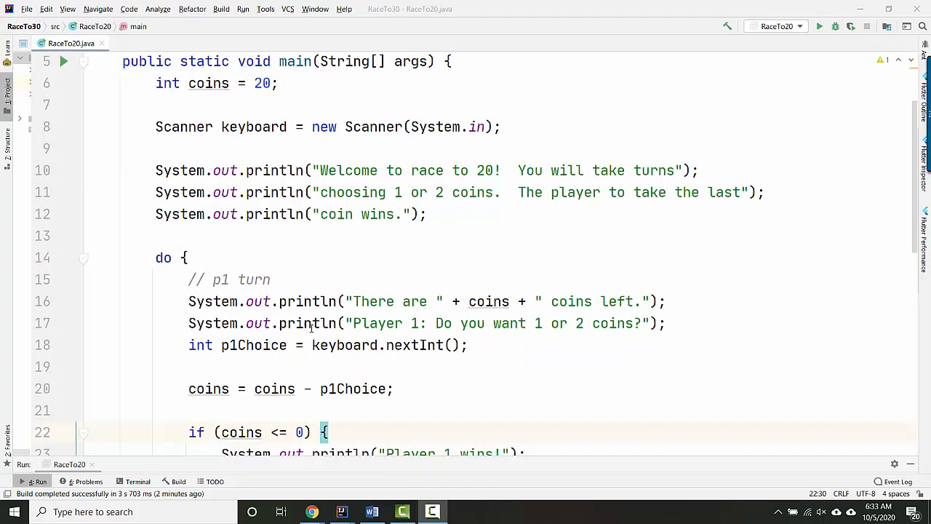
{"action": "scroll", "scroll_direction": "up", "scroll_amount": 3}
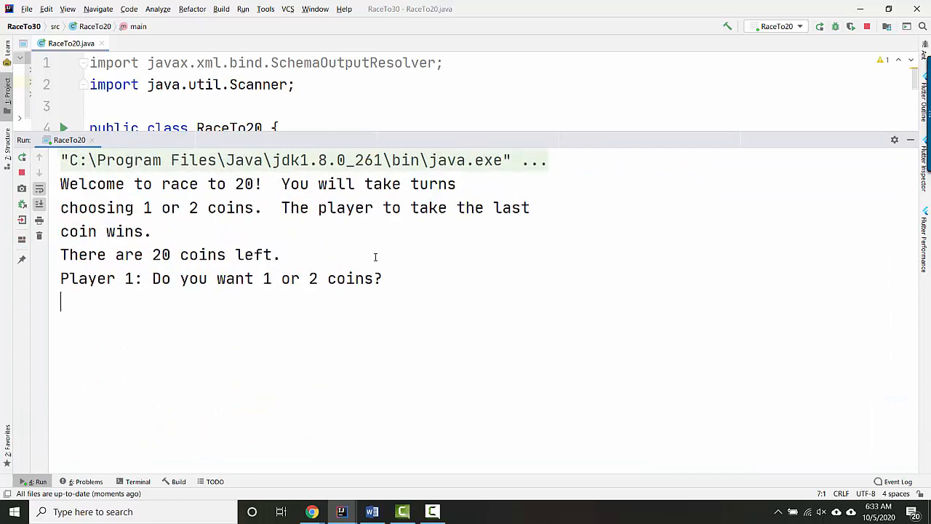
{"action": "type", "text": "20"}
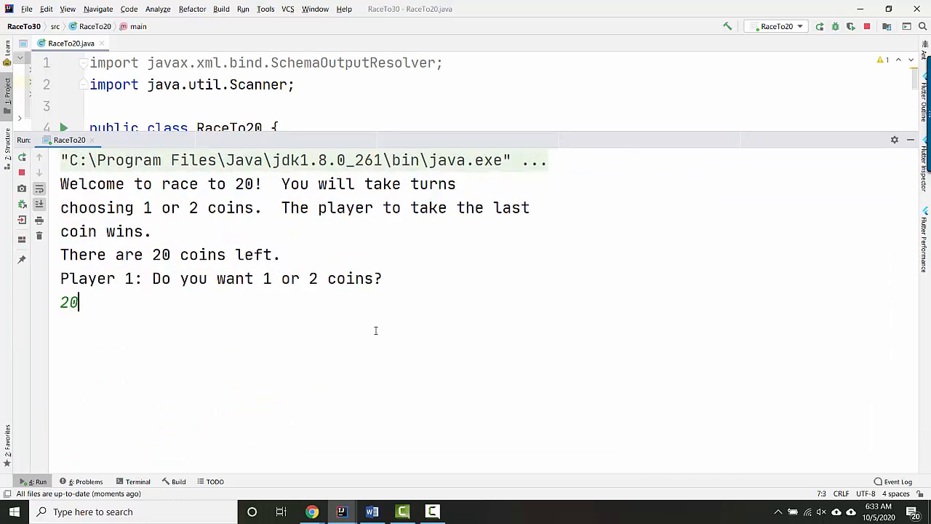
{"action": "key", "text": "enter"}
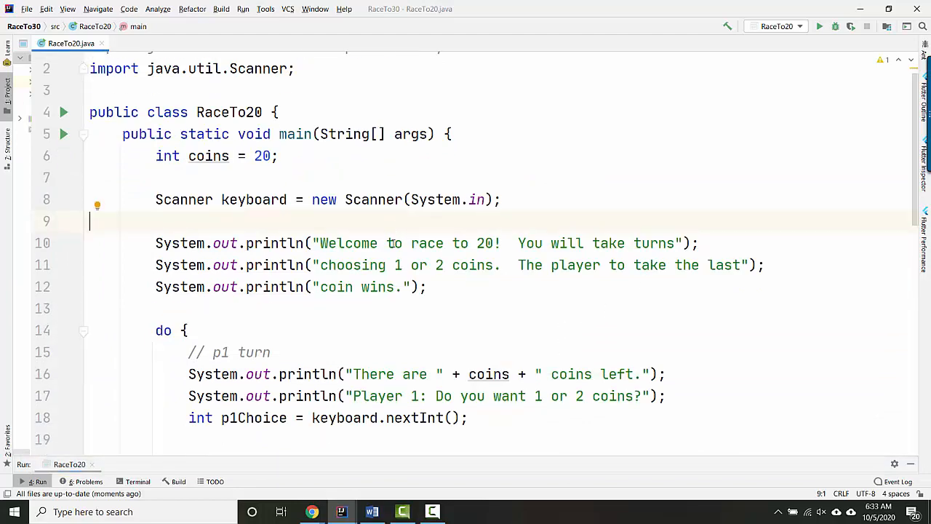
Step: Turn the Player 2 turn block into an else branch of the Player 1 win check
{"action": "scroll", "scroll_direction": "down", "scroll_amount": 3}
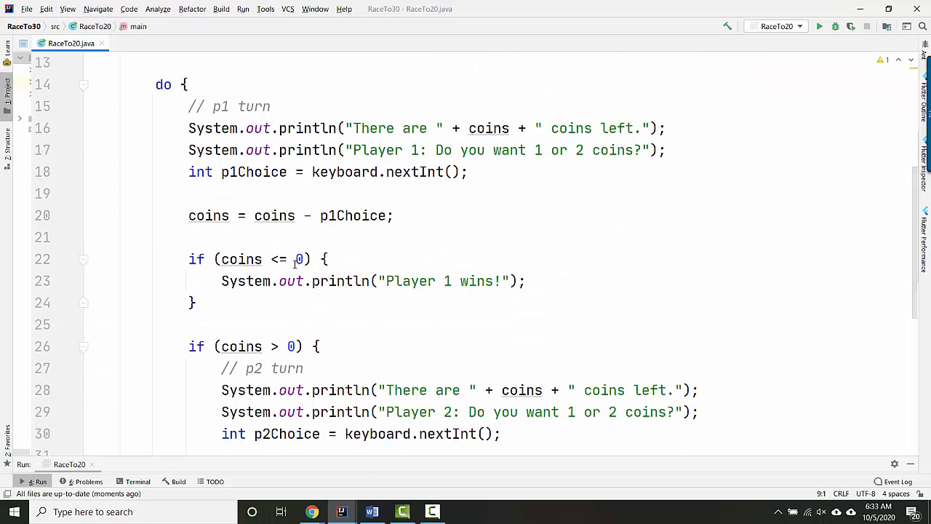
{"action": "scroll", "scroll_direction": "down", "scroll_amount": 3}
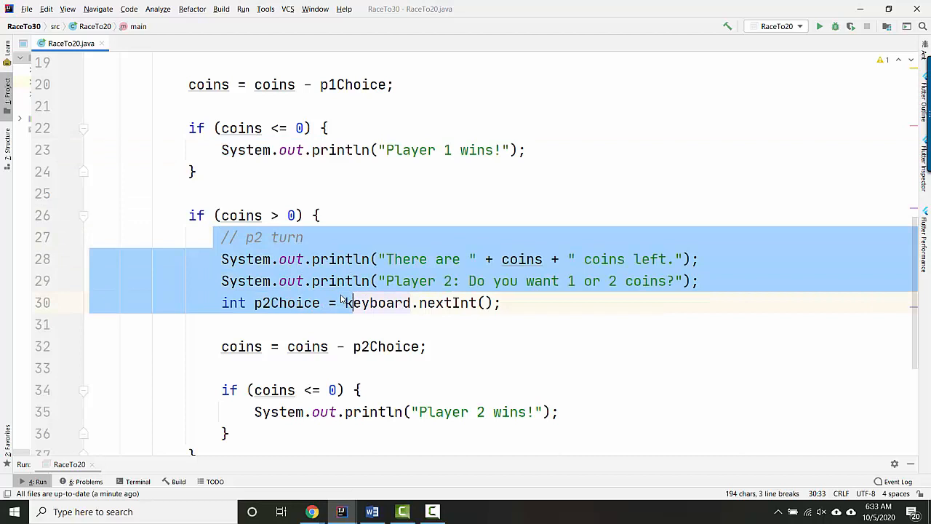
{"action": "left_click", "coordinate": [250, 192]}
{"action": "type", "text": " else {"}
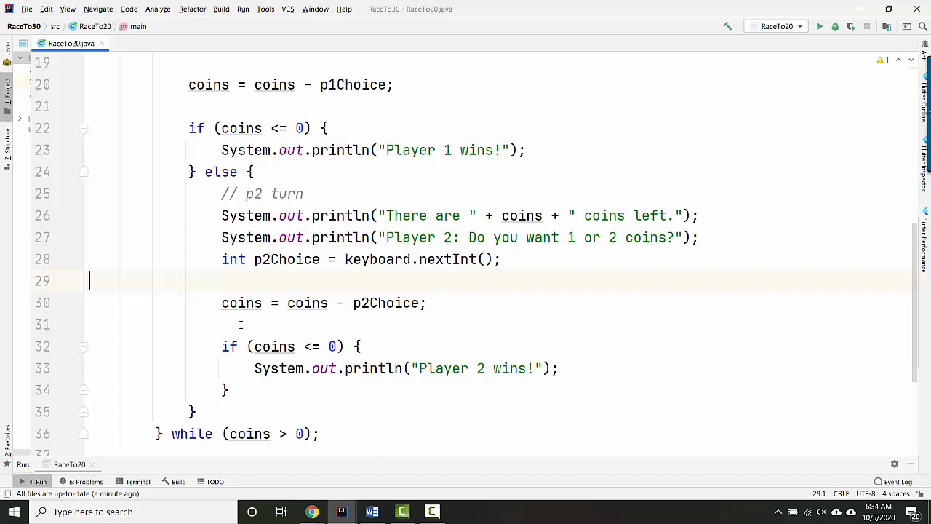
{"action": "mouse_move", "coordinate": [297, 400]}
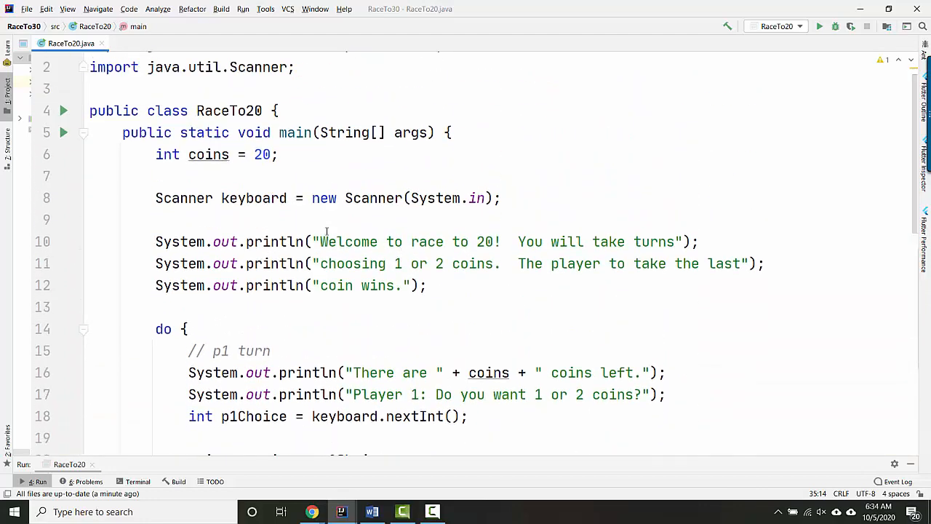
{"action": "scroll", "scroll_direction": "down", "scroll_amount": 3}
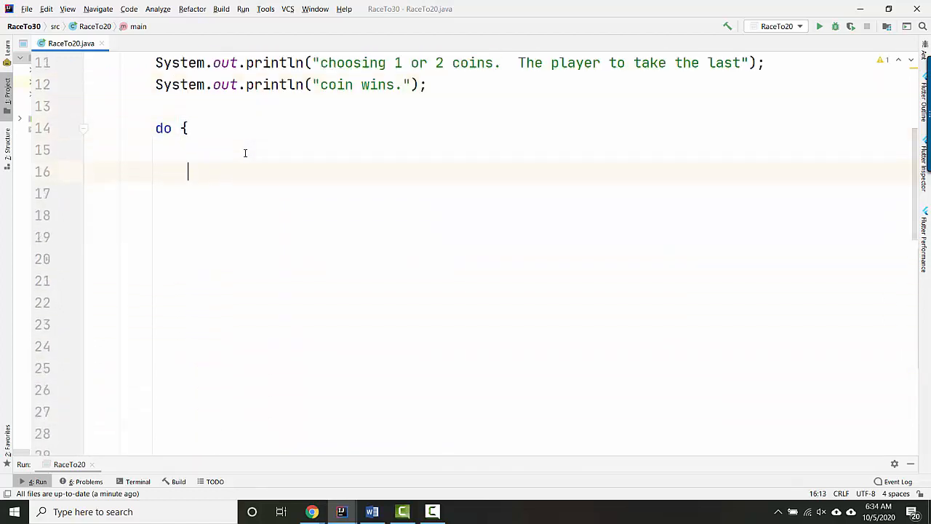
{"action": "type", "text": "// p1 turn"}
{"action": "left_click", "coordinate": [534, 259]}
{"action": "type", "text": "}"}
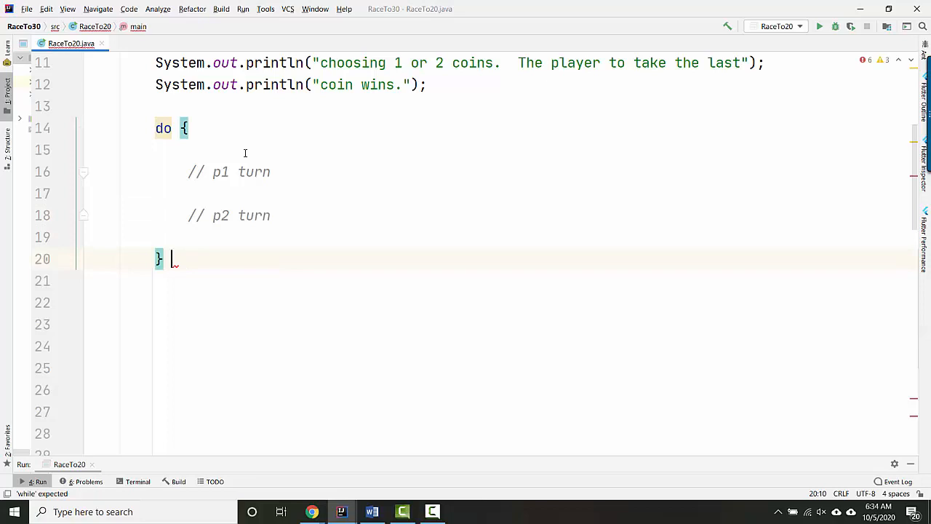
{"action": "type", "text": "while (c)"}
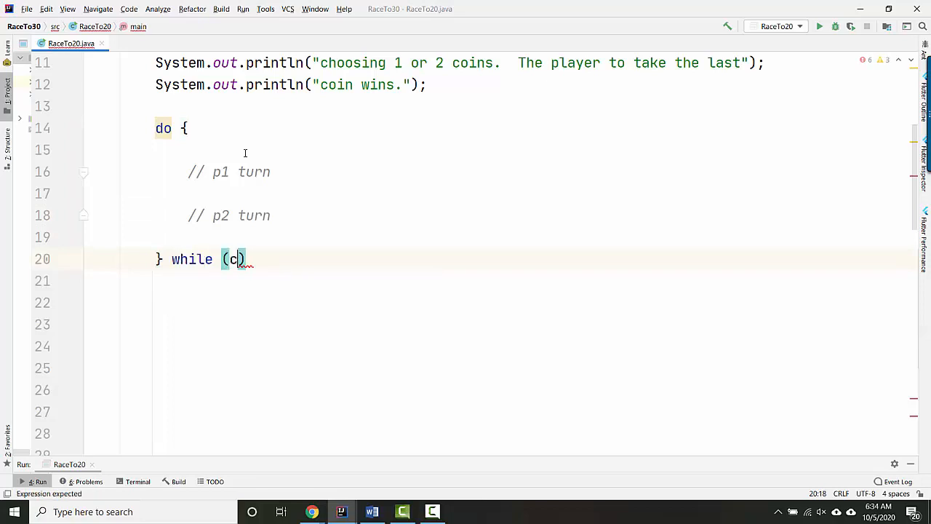
{"action": "type", "text": "oins > 0"}
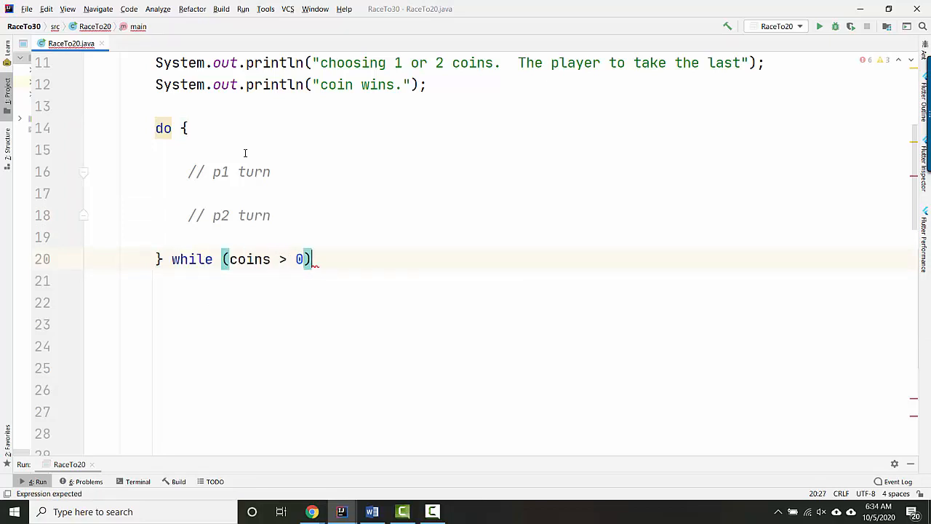
{"action": "type", "text": "//"}
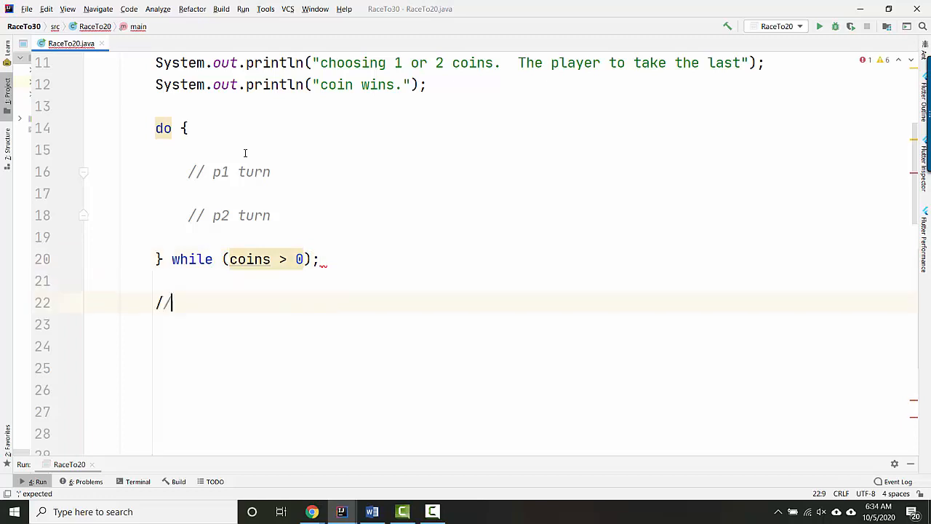
{"action": "type", "text": "display winn"}
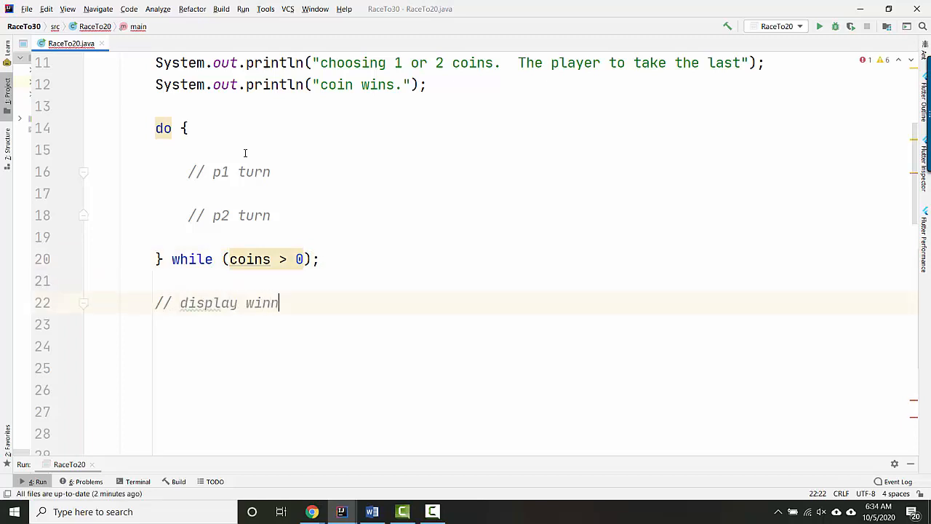
{"action": "type", "text": "er"}
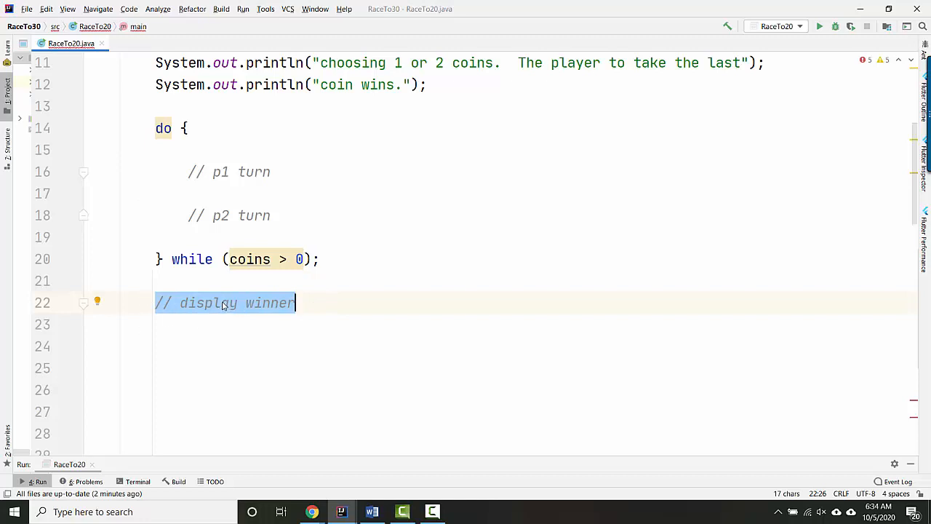
{"action": "left_click", "coordinate": [218, 303]}
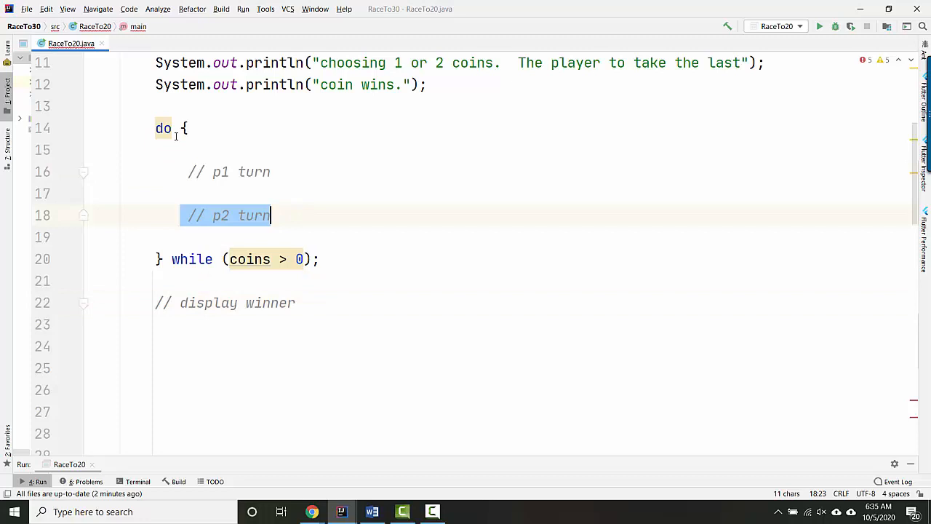
{"action": "left_click", "coordinate": [187, 259]}
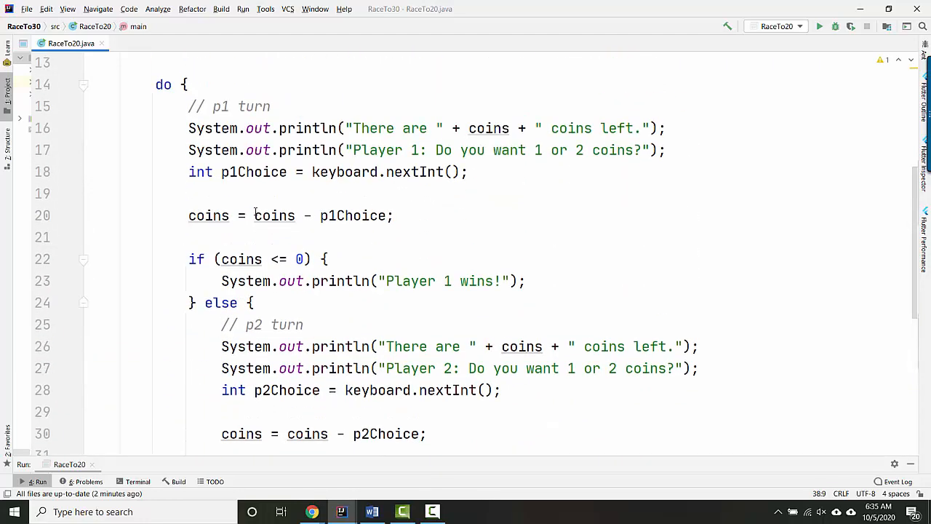
Step: Declare int winningPlayer = 0 right after the coins declaration in main
{"action": "scroll", "scroll_direction": "down", "scroll_amount": 3}
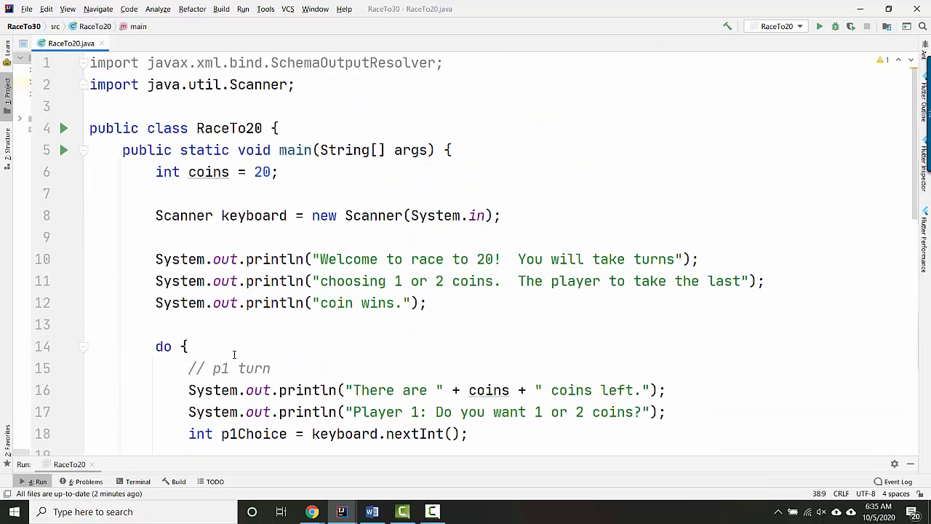
{"action": "left_click", "coordinate": [274, 172]}
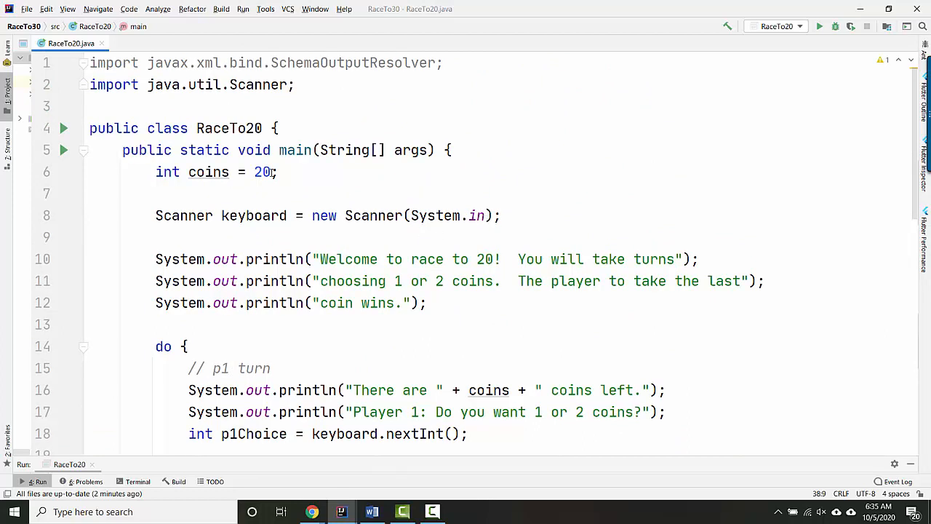
{"action": "triple_click", "coordinate": [215, 172]}
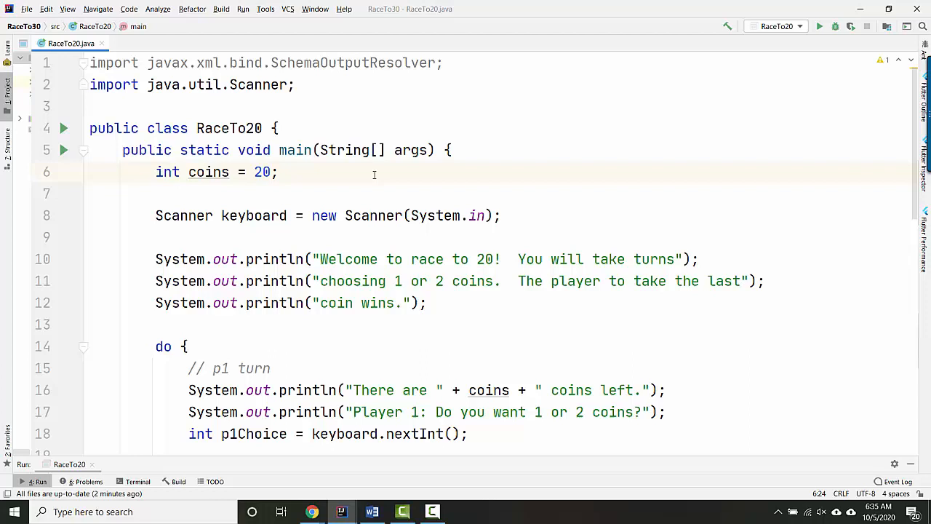
{"action": "type", "text": "int w"}
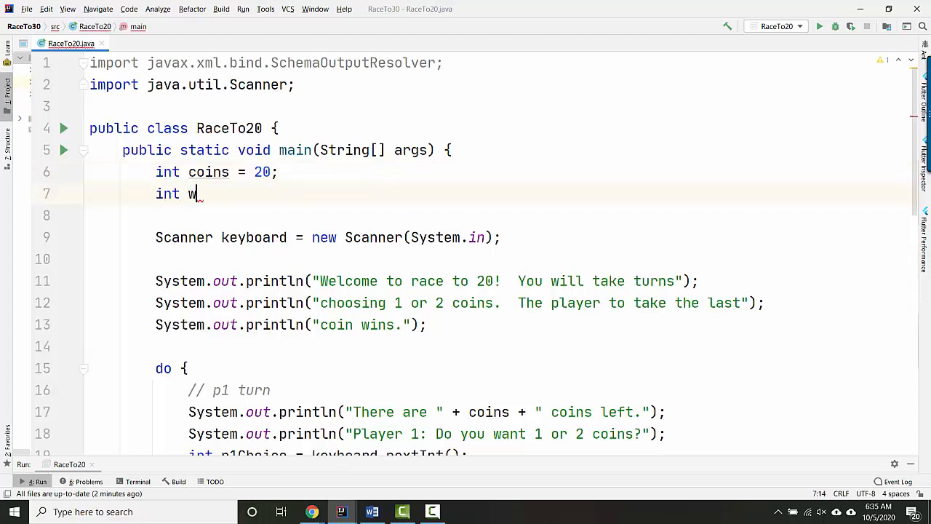
{"action": "type", "text": "inningPlayer"}
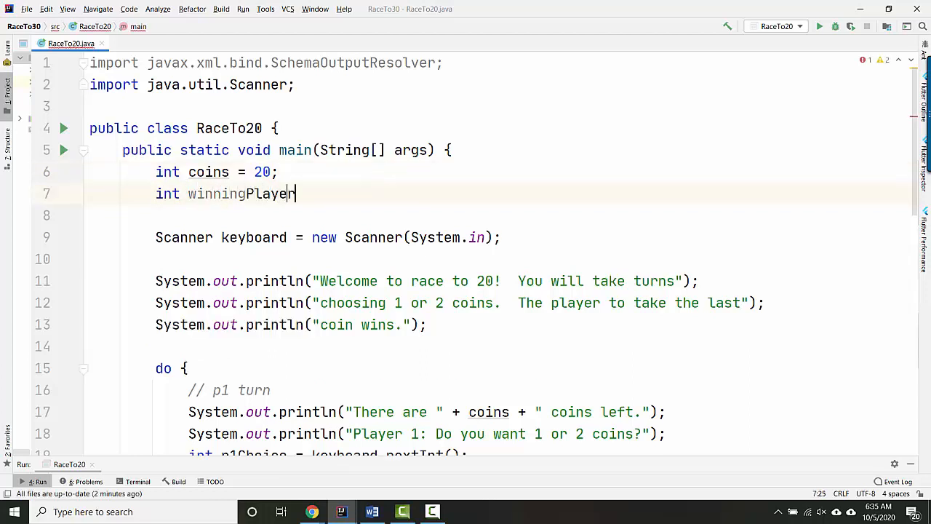
{"action": "type", "text": "= 0;"}
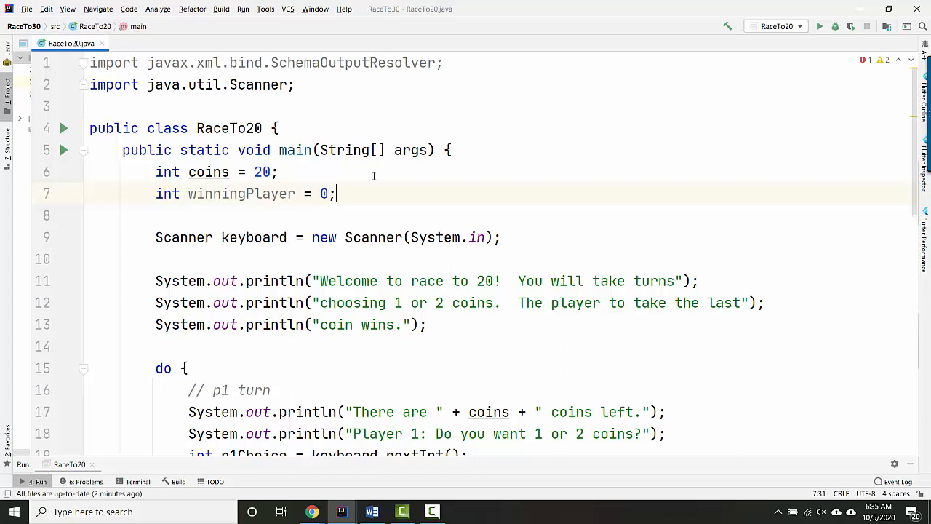
Step: Review the new winningPlayer declaration and move down to the 'Player 1 wins!' line
{"action": "triple_click", "coordinate": [244, 193]}
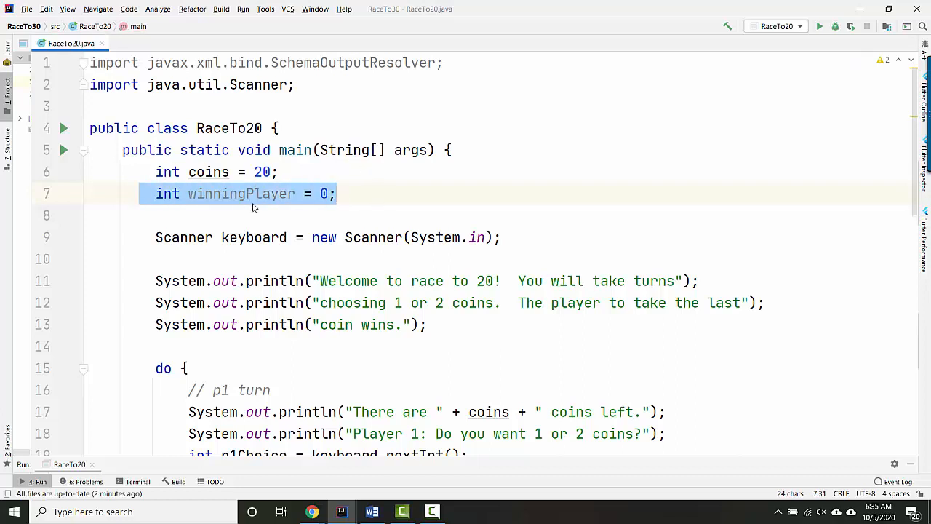
{"action": "double_click", "coordinate": [242, 193]}
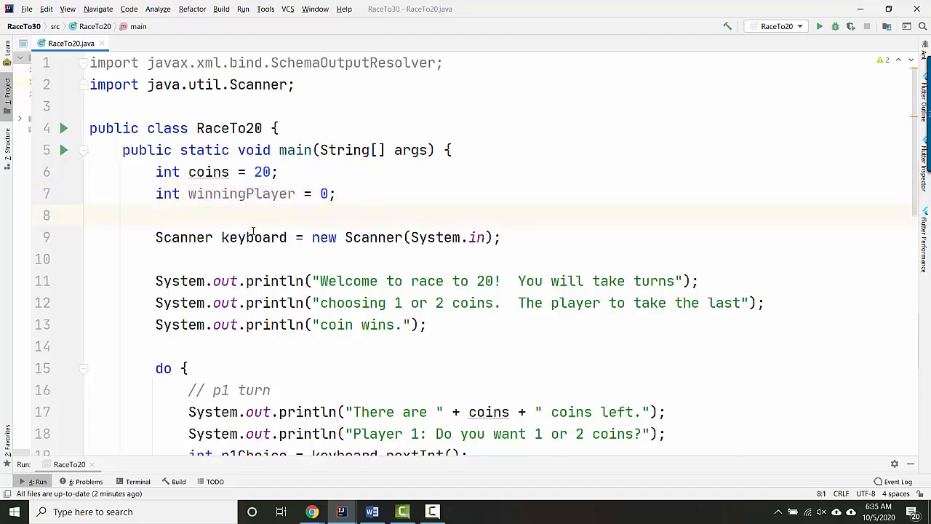
{"action": "scroll", "scroll_direction": "down", "scroll_amount": 3}
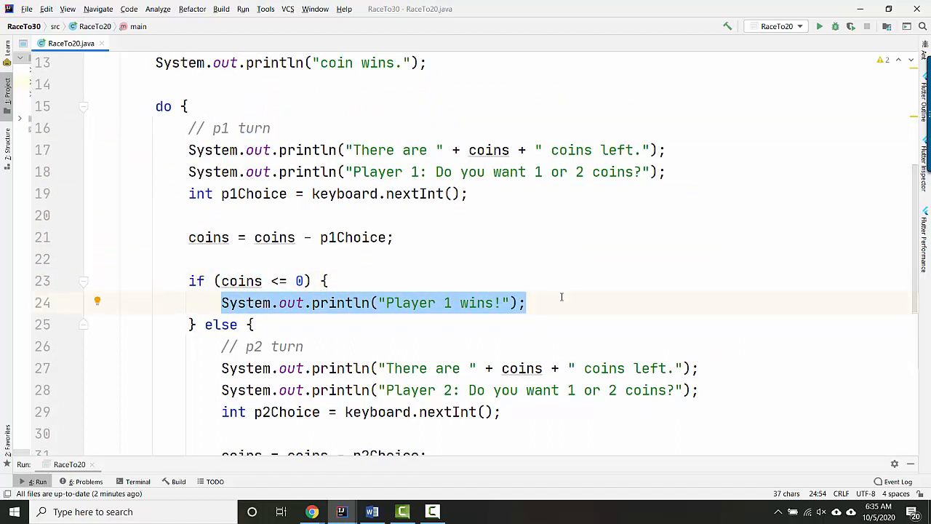
Step: Replace the 'Player 1 wins!' println with winningPlayer = 1
{"action": "key", "text": "Delete"}
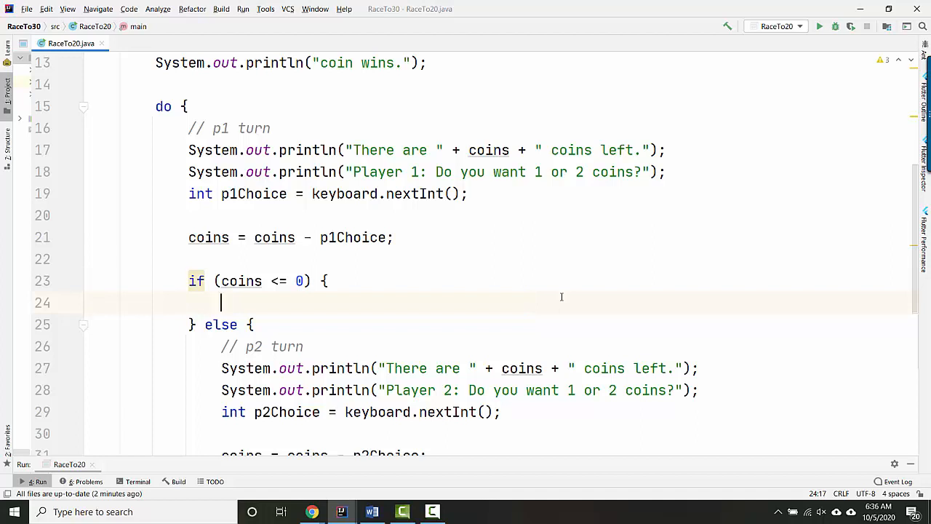
{"action": "type", "text": "win"}
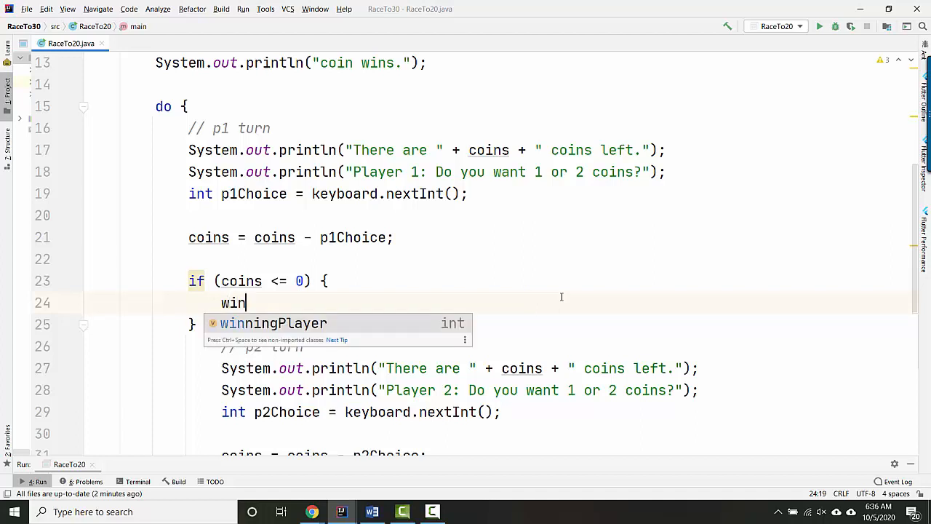
{"action": "type", "text": "ningPlayer = 1;"}
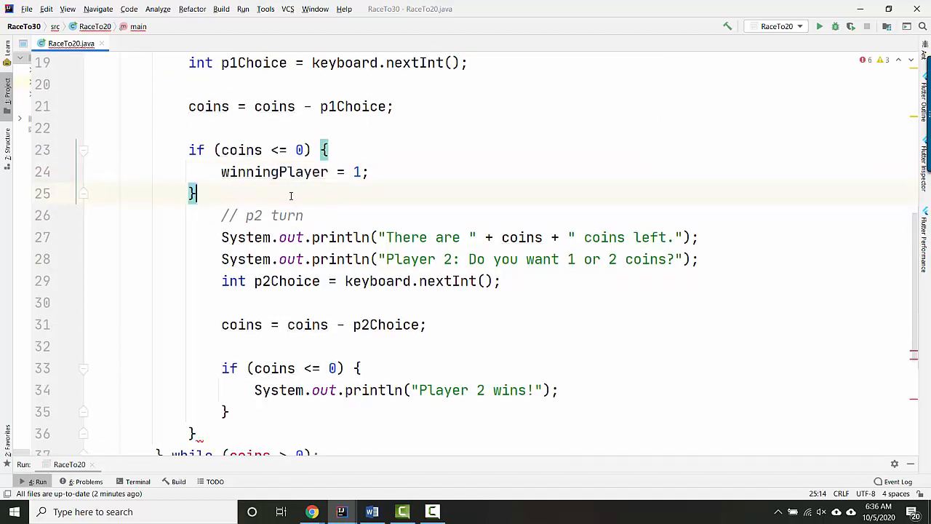
{"action": "scroll", "scroll_direction": "down", "scroll_amount": 3}
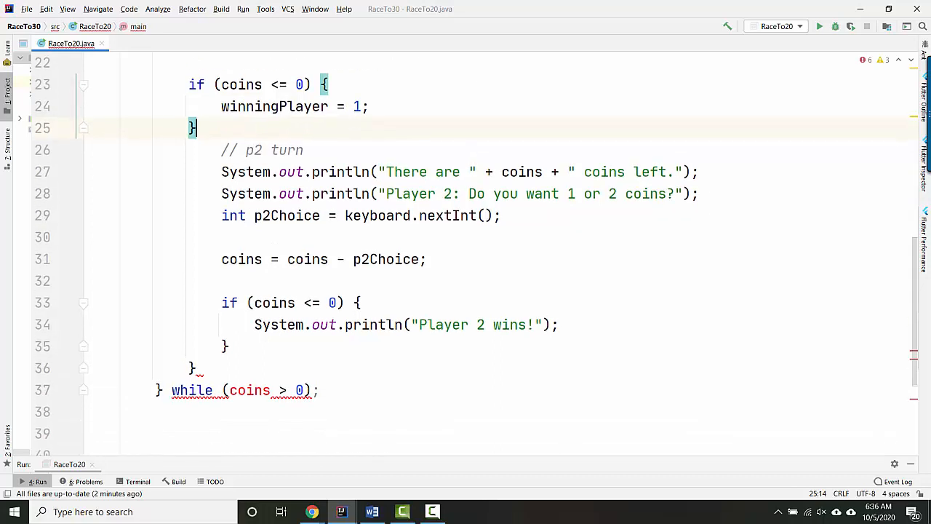
{"action": "type", "text": "e"}
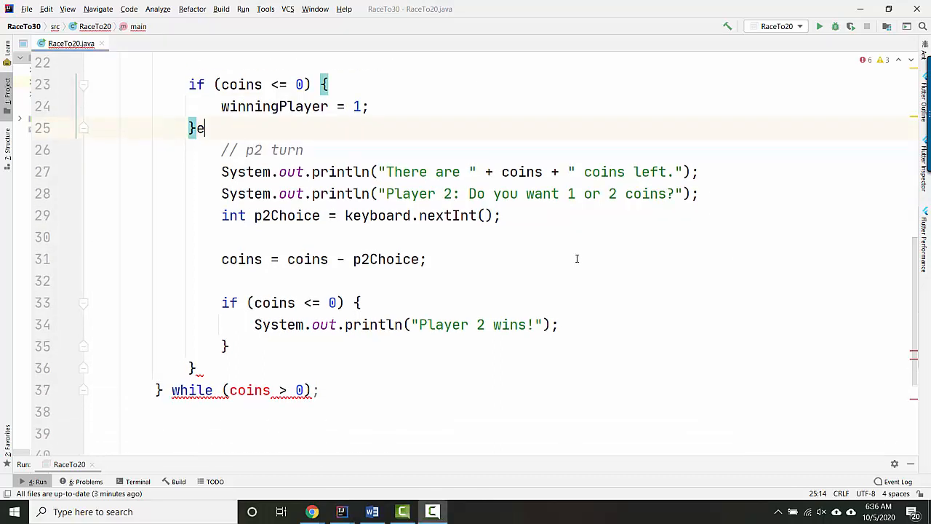
{"action": "type", "text": "lse {"}
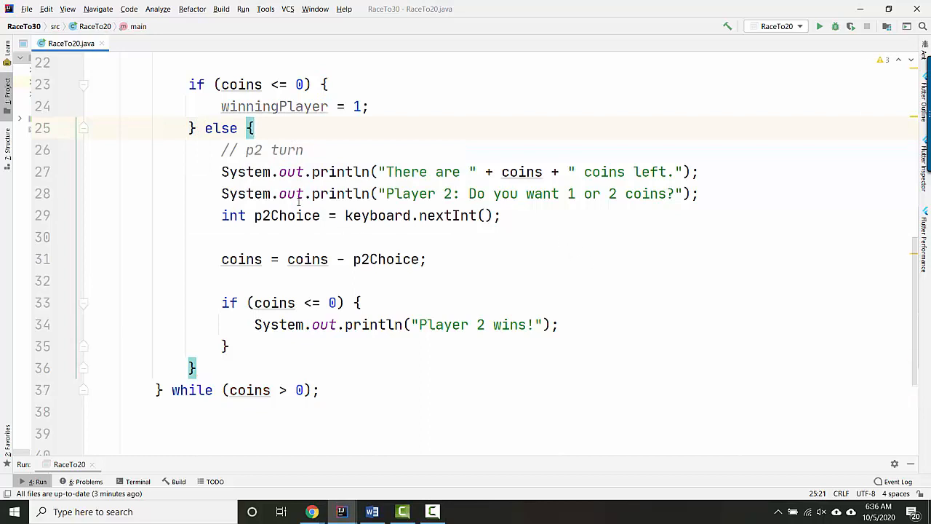
Step: Set winningPlayer = 2 in the Player 2 check and print "Winner is " + winningPlayer after the loop
{"action": "triple_click", "coordinate": [458, 172]}
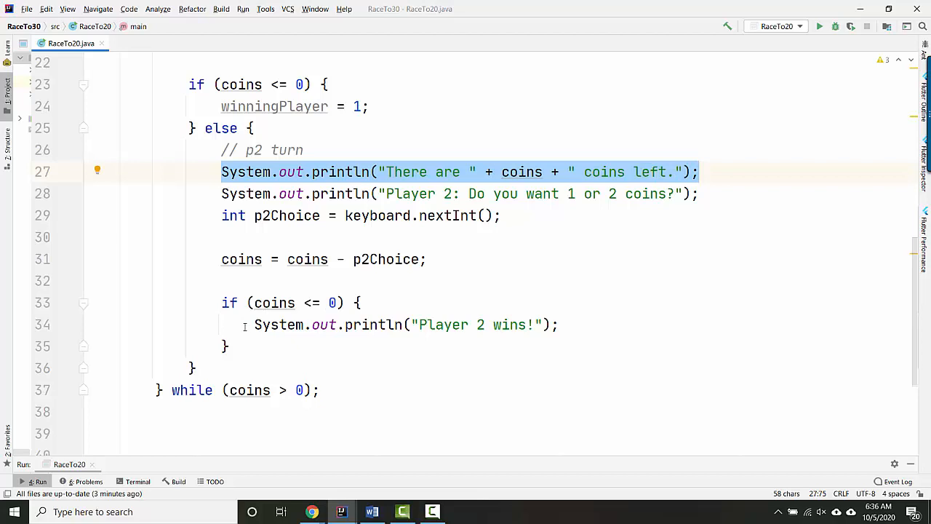
{"action": "type", "text": "winningPlayer = 2;"}
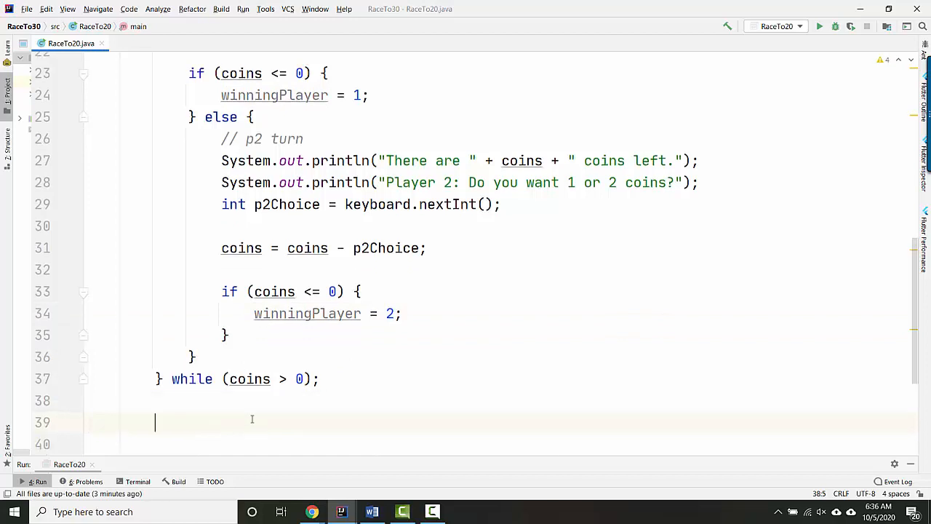
{"action": "type", "text": "System.out.println(\"Win\");"}
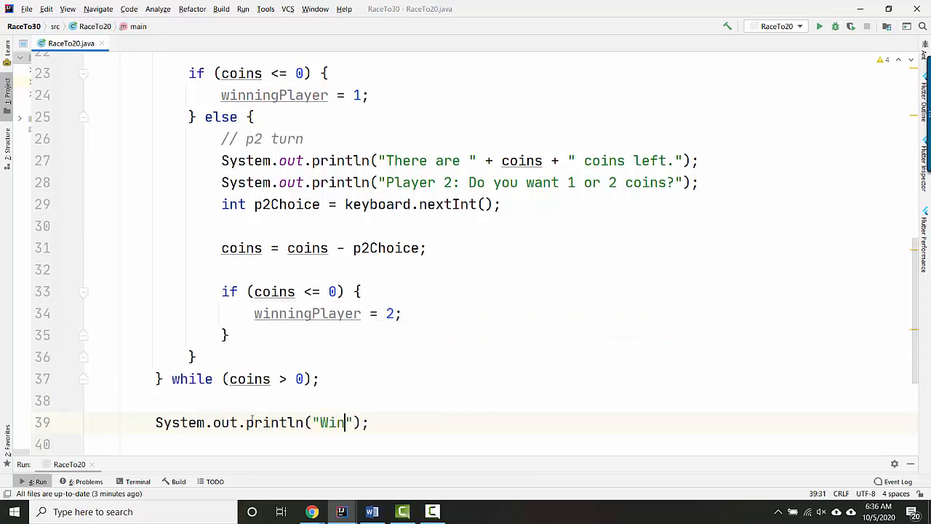
{"action": "type", "text": "ner is \" + winningPlayer"}
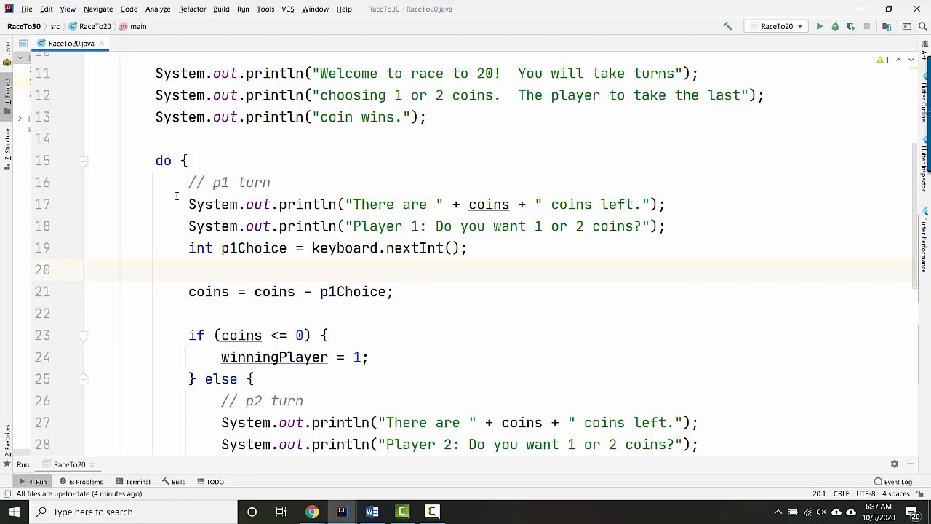
{"action": "mouse_move", "coordinate": [193, 393]}
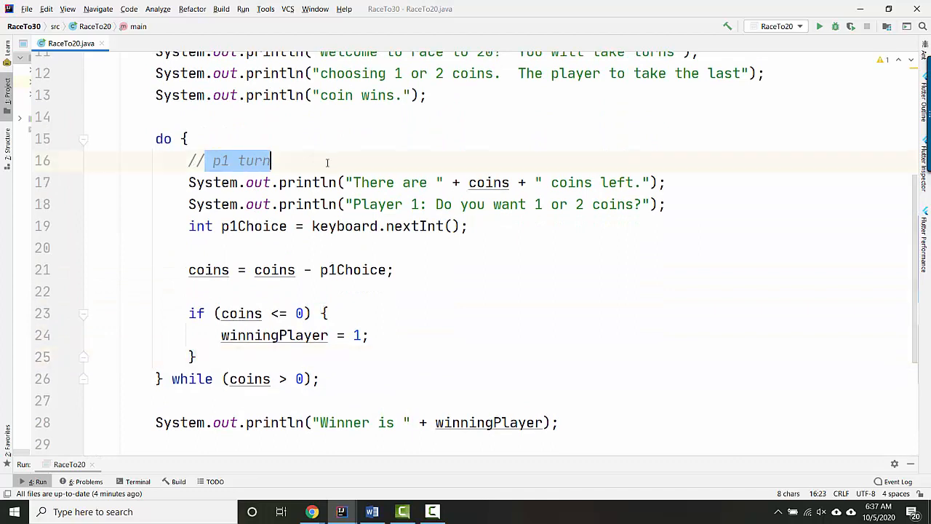
Step: Remove the Player 2 else branch and reword the loop comment to '// do a turn'
{"action": "type", "text": "do a turn"}
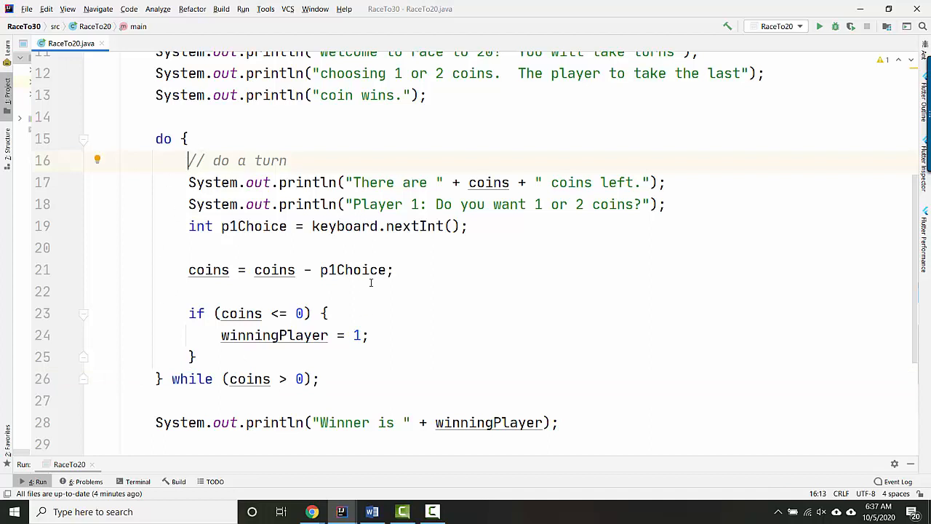
{"action": "mouse_move", "coordinate": [139, 353]}
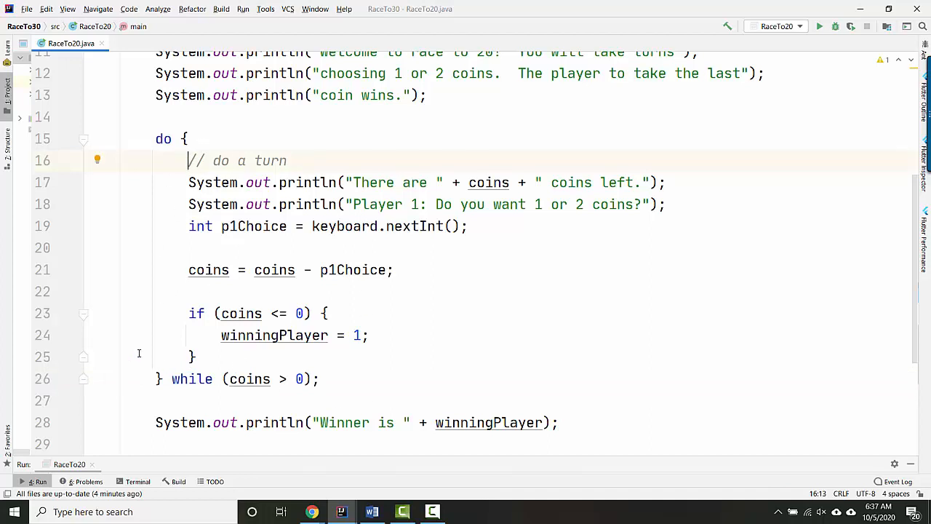
Step: Declare int whoseTurn = 1 beneath winningPlayer in main
{"action": "scroll", "scroll_direction": "down", "scroll_amount": 3}
{"action": "type", "text": "int"}
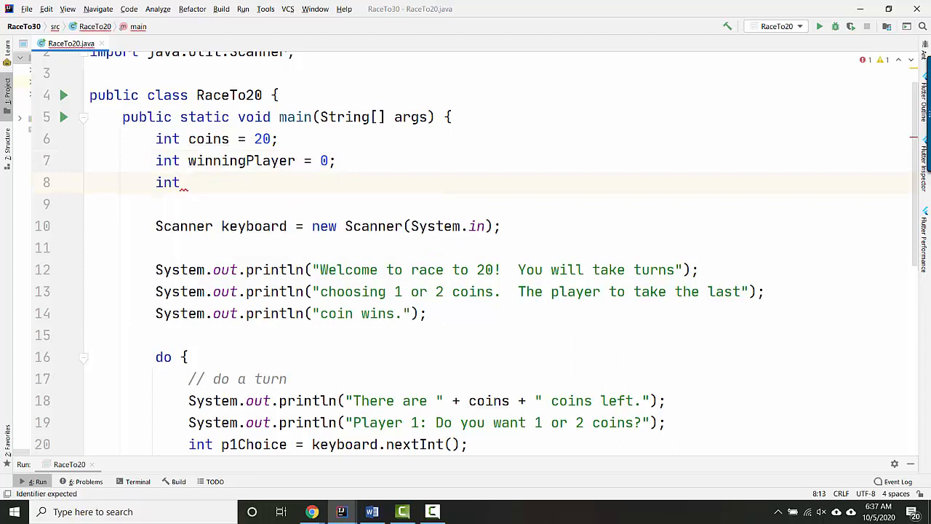
{"action": "type", "text": "whose"}
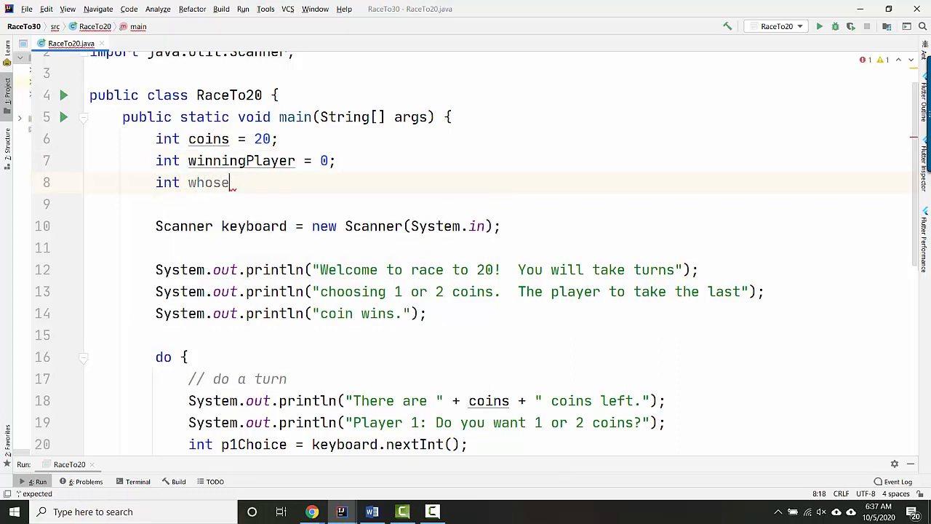
{"action": "type", "text": "Turn = 1;"}
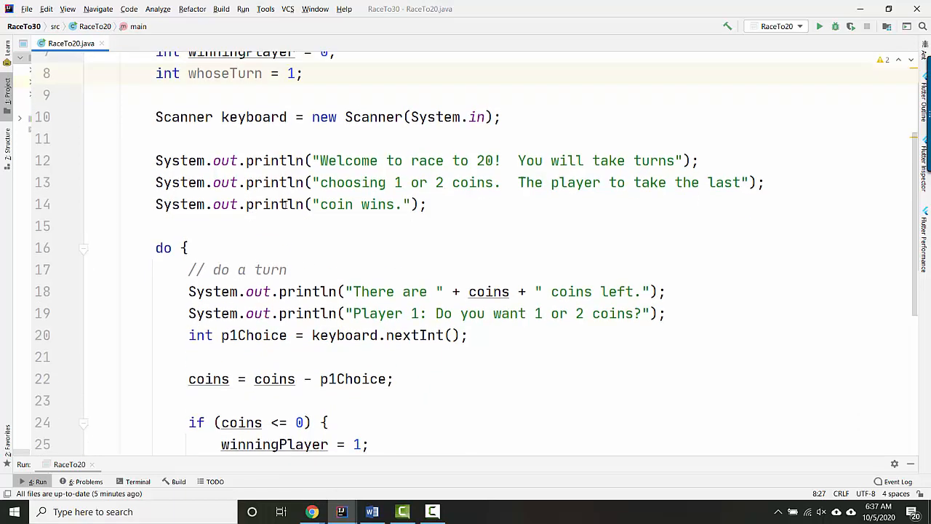
{"action": "scroll", "scroll_direction": "down", "scroll_amount": 3}
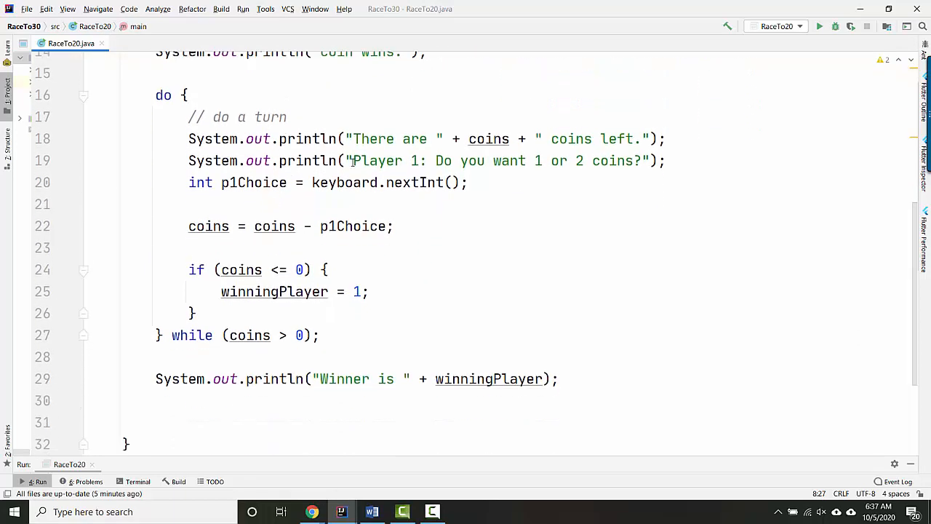
Step: Make the prompt print "Player " + whoseTurn and rename p1Choice to choice
{"action": "double_click", "coordinate": [377, 160]}
{"action": "type", "text": "\" "}
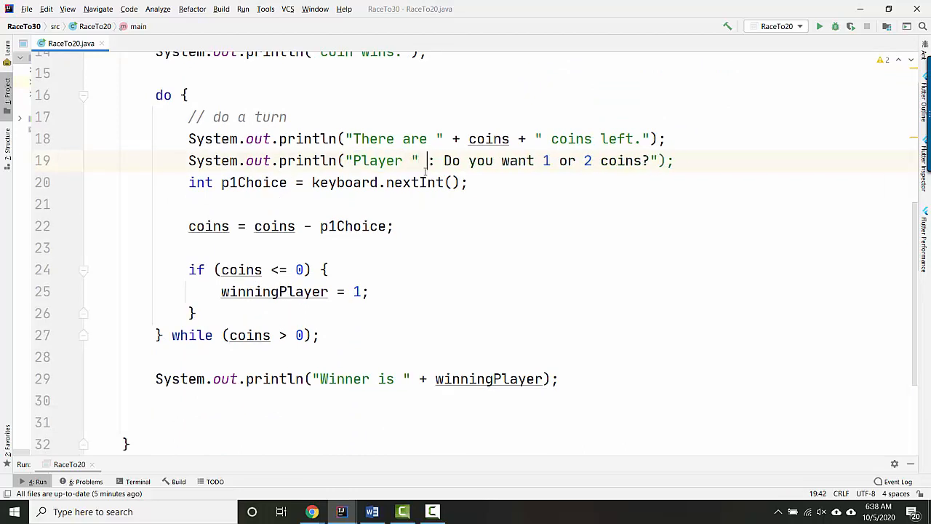
{"action": "type", "text": "+ whoseTurn + \""}
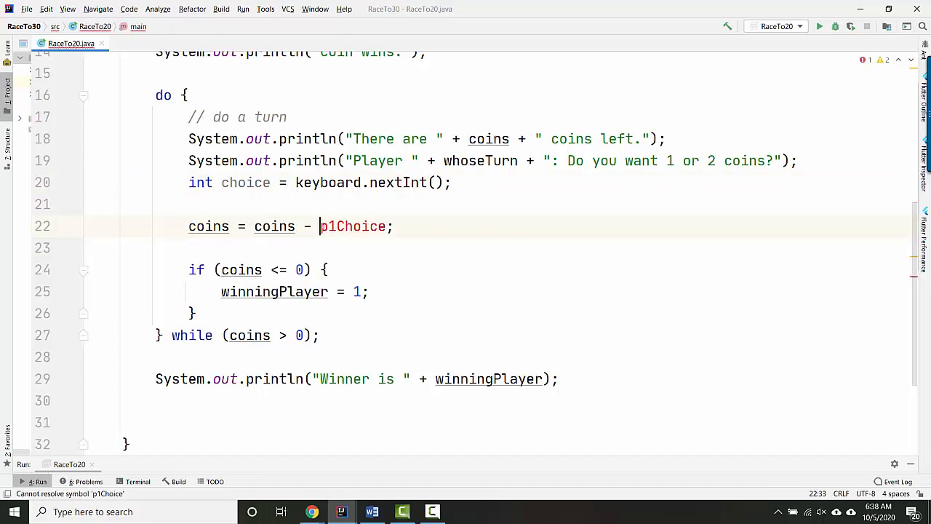
{"action": "type", "text": "choice"}
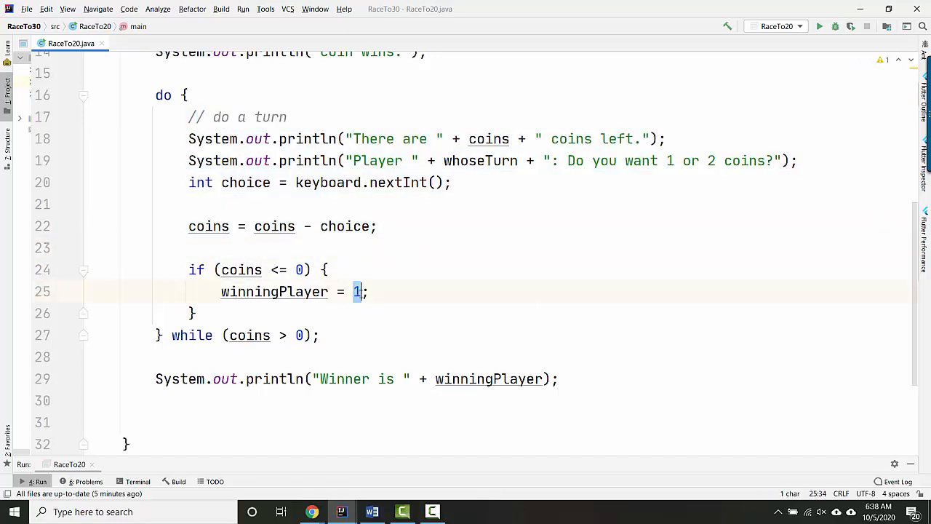
Step: Assign winningPlayer = whoseTurn in the win check and review winningPlayer's uses
{"action": "double_click", "coordinate": [477, 160]}
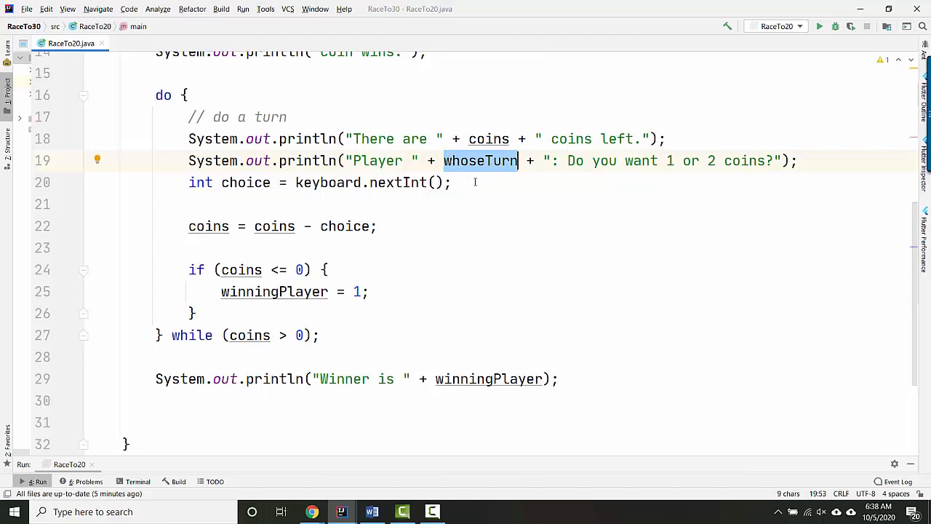
{"action": "scroll", "scroll_direction": "up", "scroll_amount": 3}
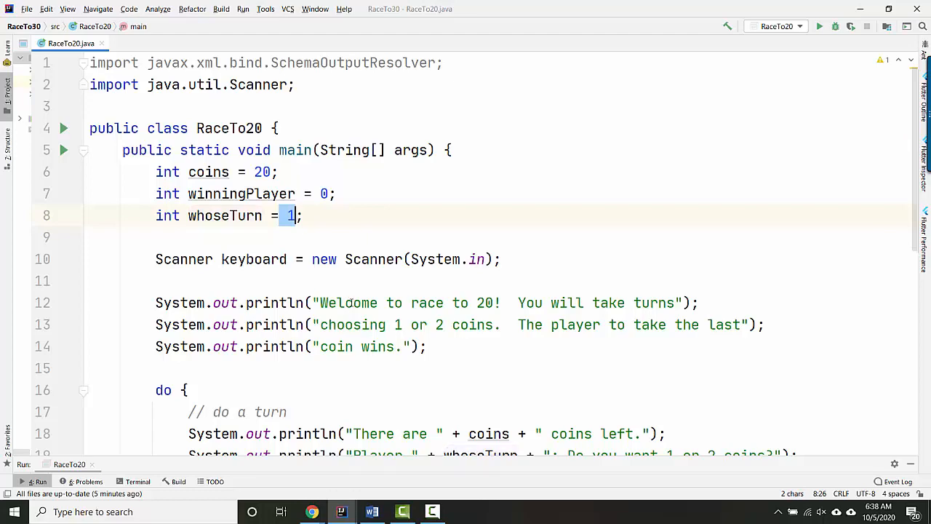
{"action": "scroll", "scroll_direction": "down", "scroll_amount": 3}
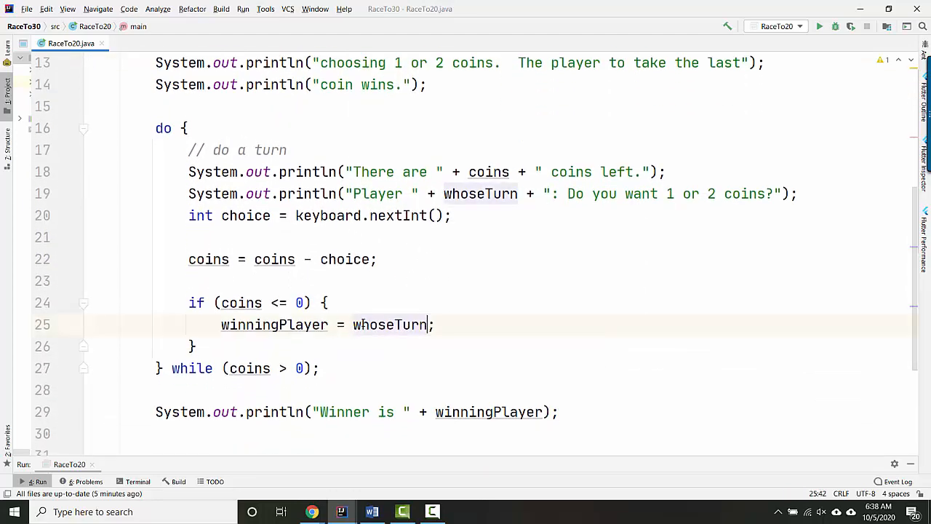
{"action": "double_click", "coordinate": [274, 325]}
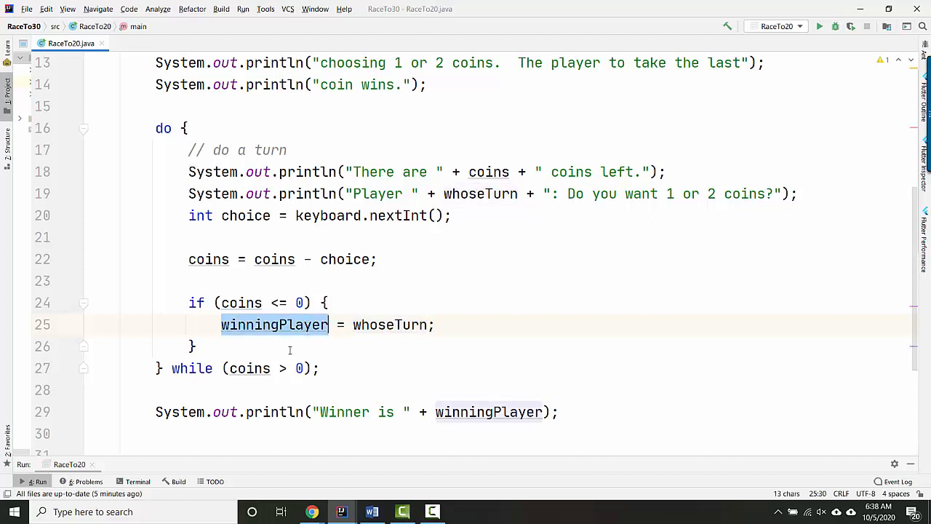
{"action": "left_click", "coordinate": [192, 346]}
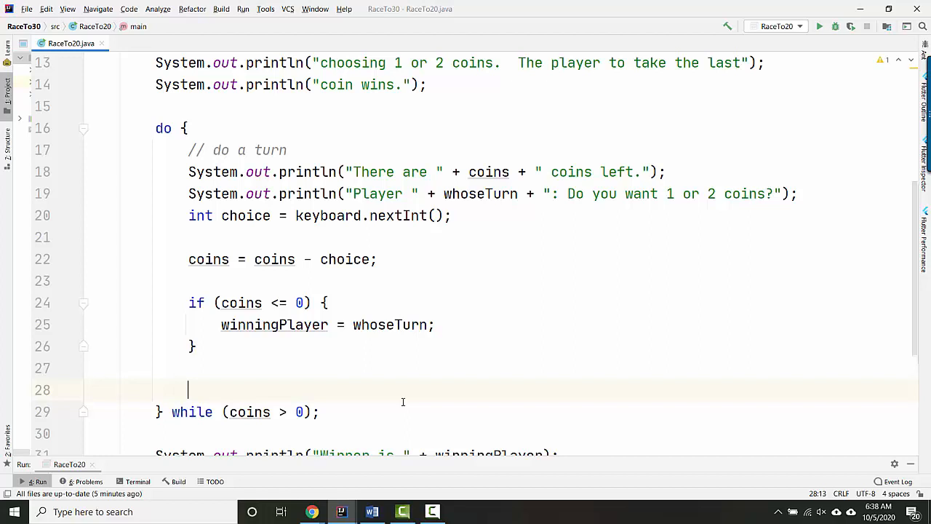
Step: End the loop with if (whoseTurn == 1) { whoseTurn = 2; } else { whoseTurn = 1; }
{"action": "type", "text": "i"}
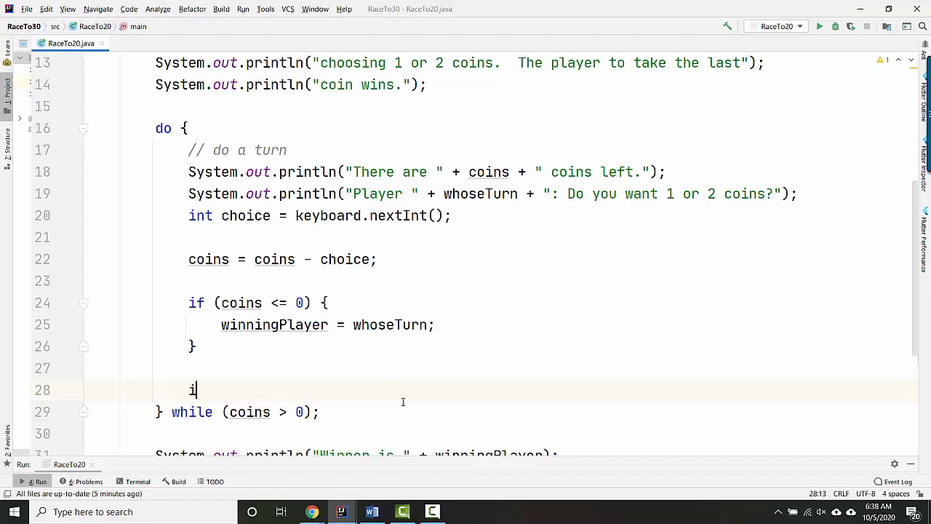
{"action": "type", "text": "f (whoseTurn == 1) {"}
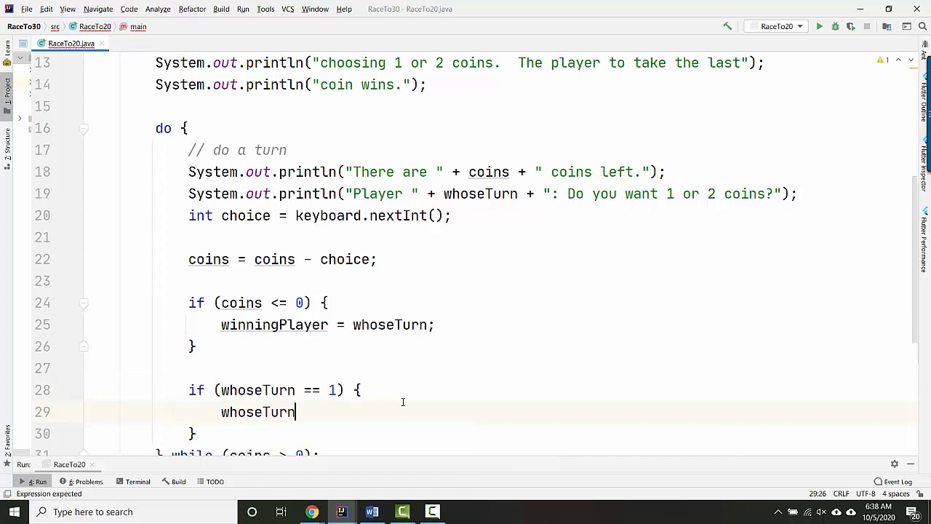
{"action": "type", "text": "= 2;"}
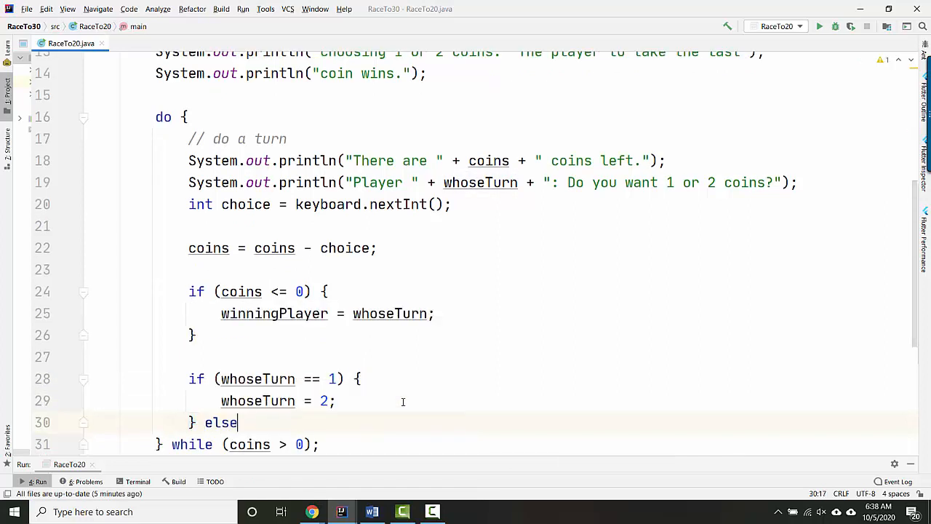
{"action": "type", "text": "{"}
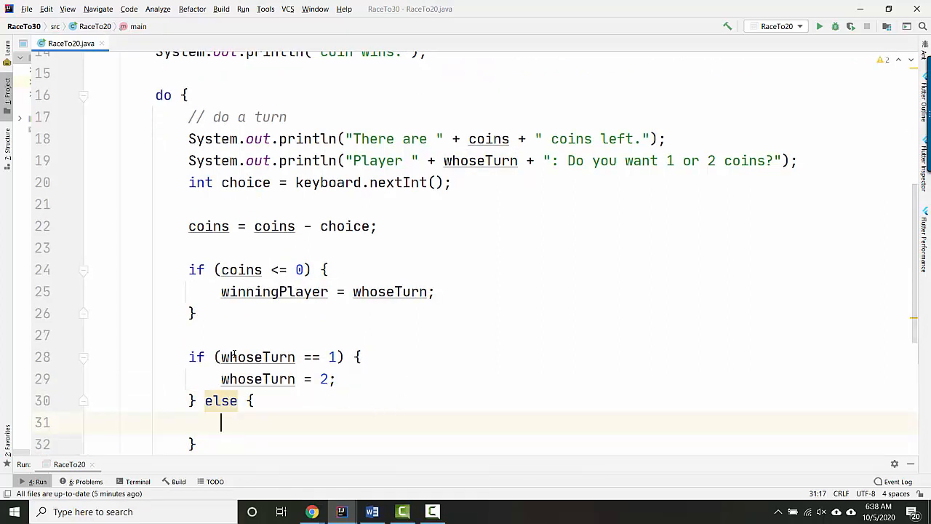
{"action": "type", "text": "whoseTurn = 1;"}
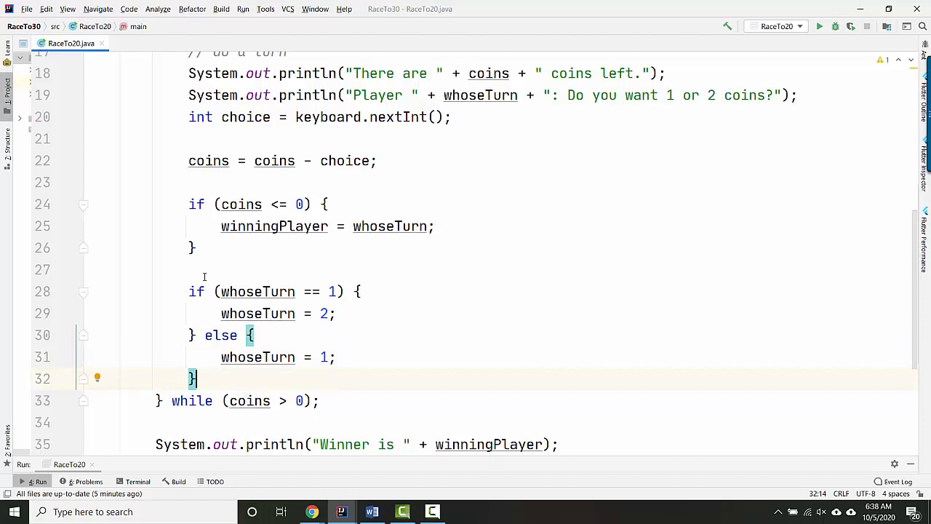
{"action": "left_click", "coordinate": [227, 269]}
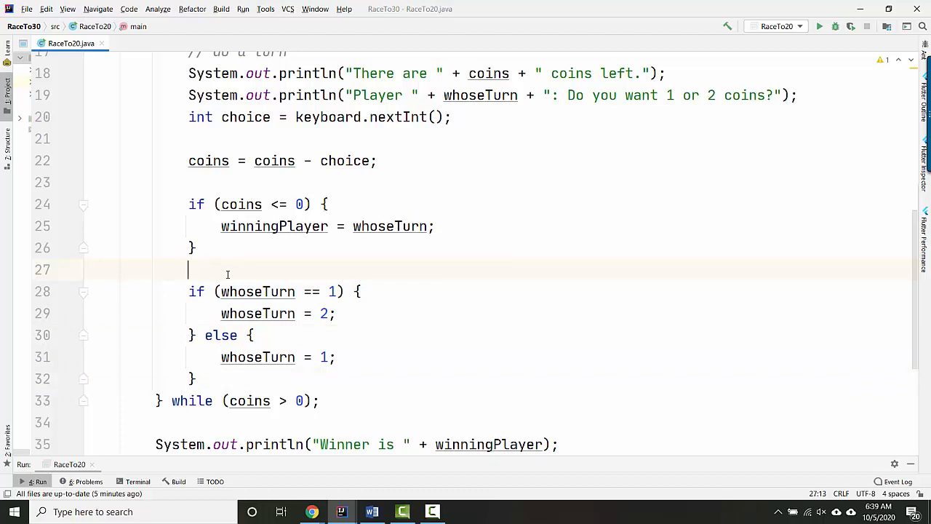
{"action": "mouse_move", "coordinate": [239, 183]}
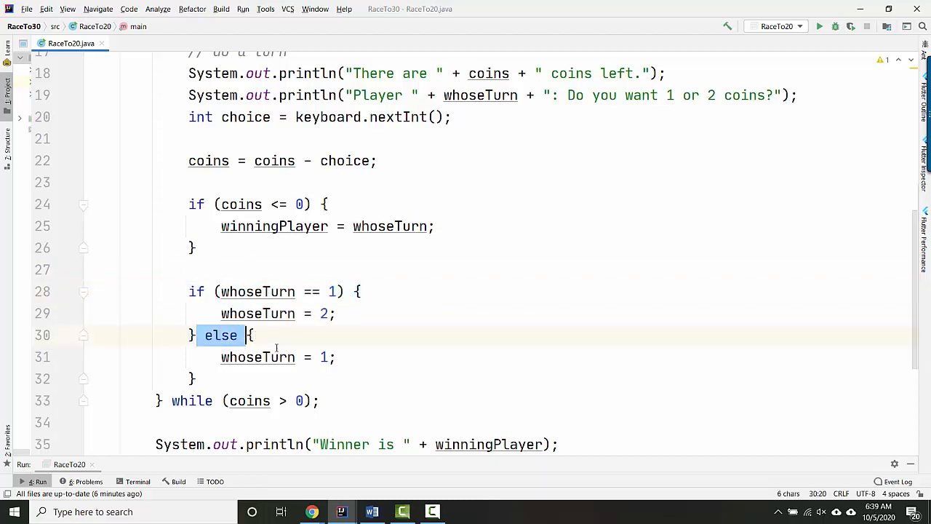
{"action": "left_click", "coordinate": [227, 357]}
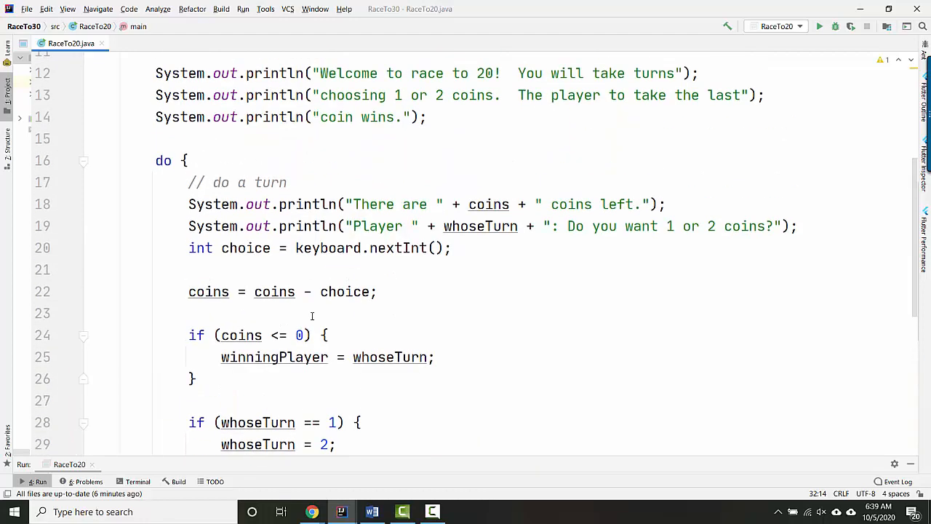
Step: Print "Winner is " + whoseTurn inside the coins <= 0 check and drop the post-loop print
{"action": "double_click", "coordinate": [480, 227]}
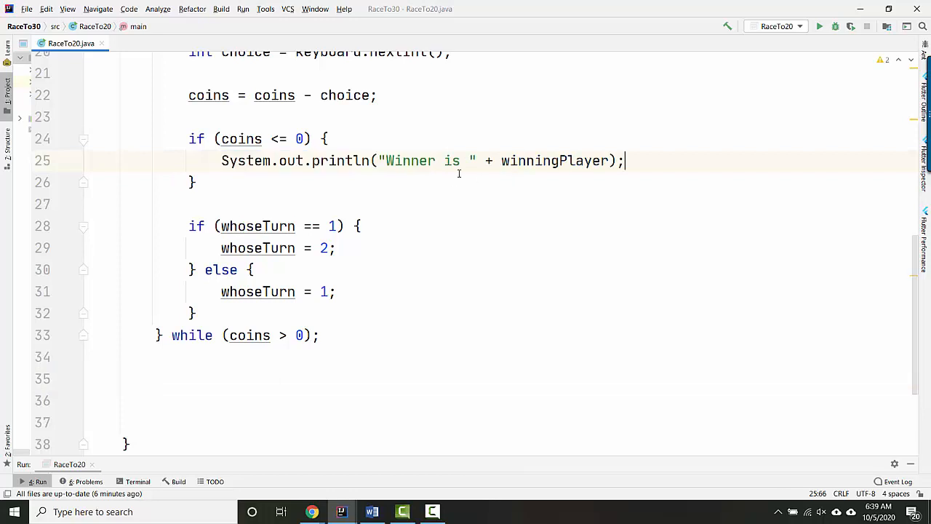
{"action": "type", "text": "whoseTurn"}
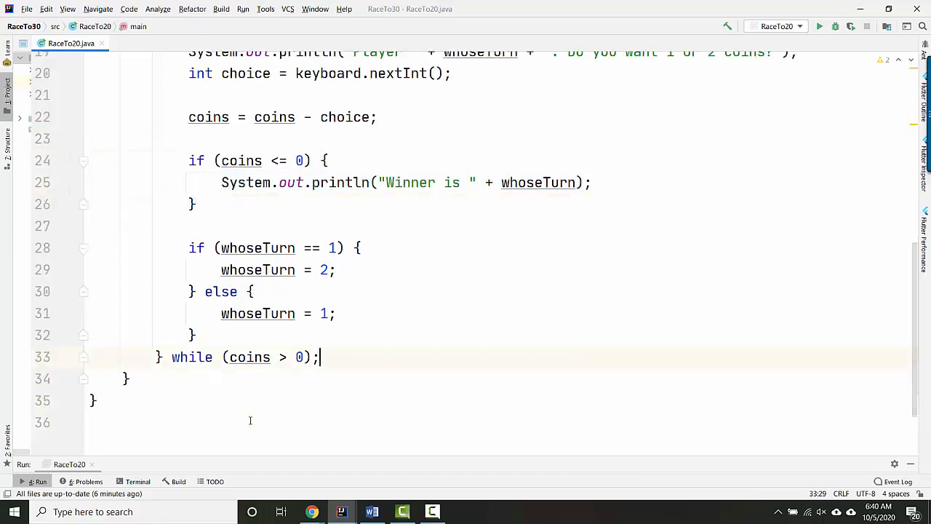
{"action": "scroll", "scroll_direction": "up", "scroll_amount": 3}
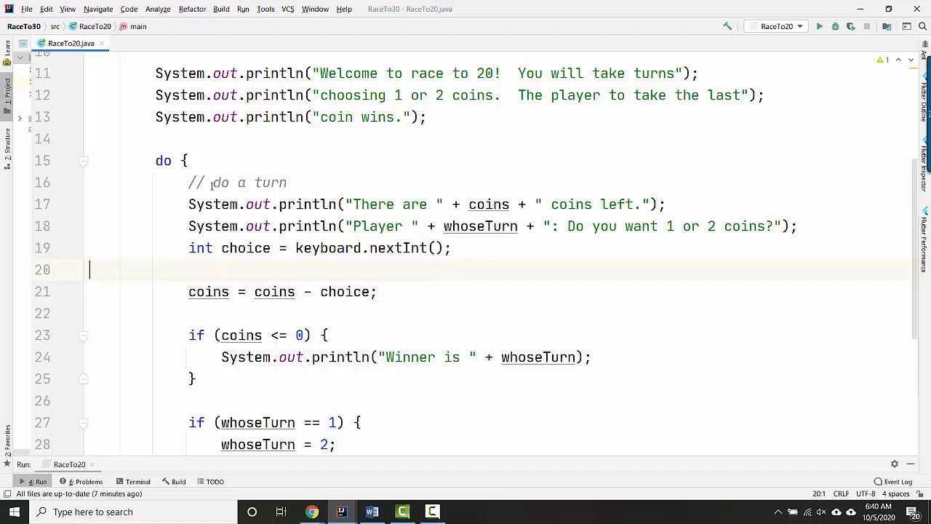
{"action": "mouse_move", "coordinate": [352, 200]}
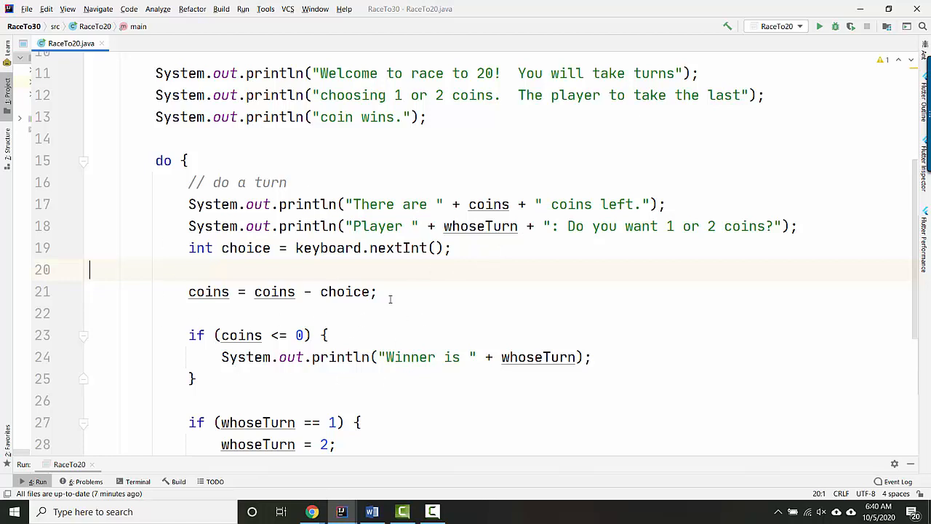
Step: Wrap the prompt and nextInt read in do { } while (choice != 1 && choice != 2)
{"action": "left_click", "coordinate": [377, 290]}
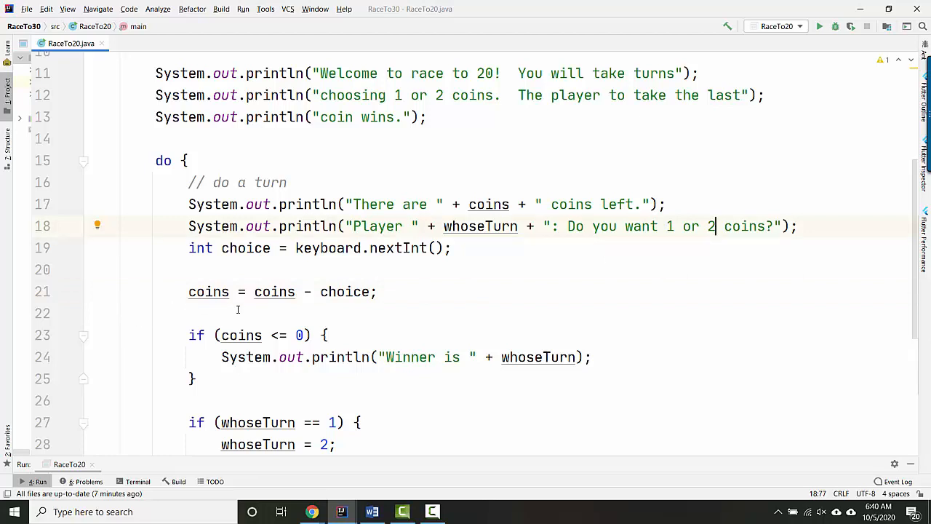
{"action": "mouse_move", "coordinate": [320, 291]}
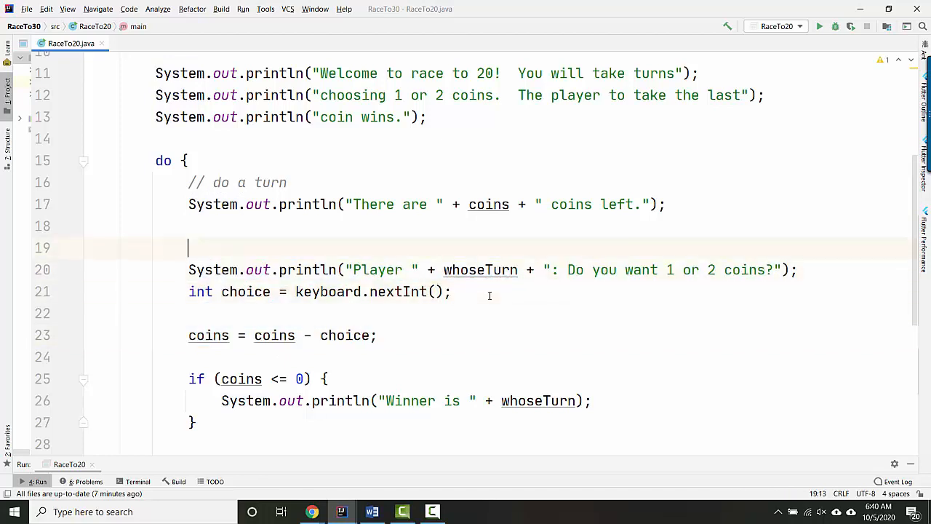
{"action": "type", "text": "do {"}
{"action": "left_click", "coordinate": [531, 313]}
{"action": "type", "text": "}"}
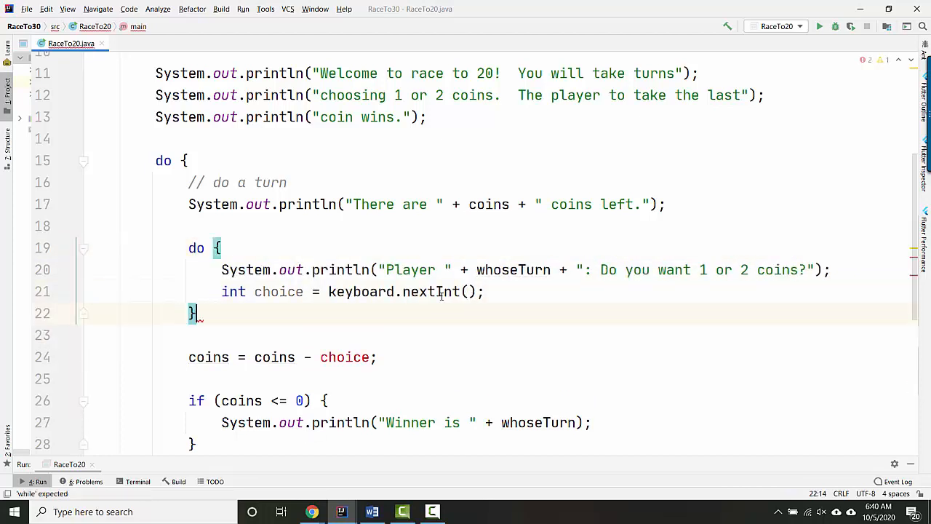
{"action": "left_click_drag", "start_coordinate": [221, 269], "coordinate": [486, 291]}
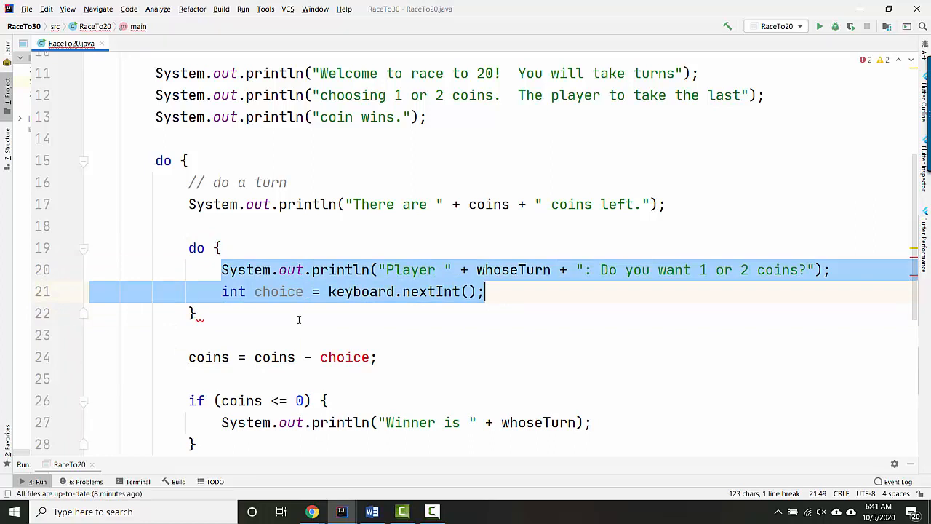
{"action": "type", "text": "while ()"}
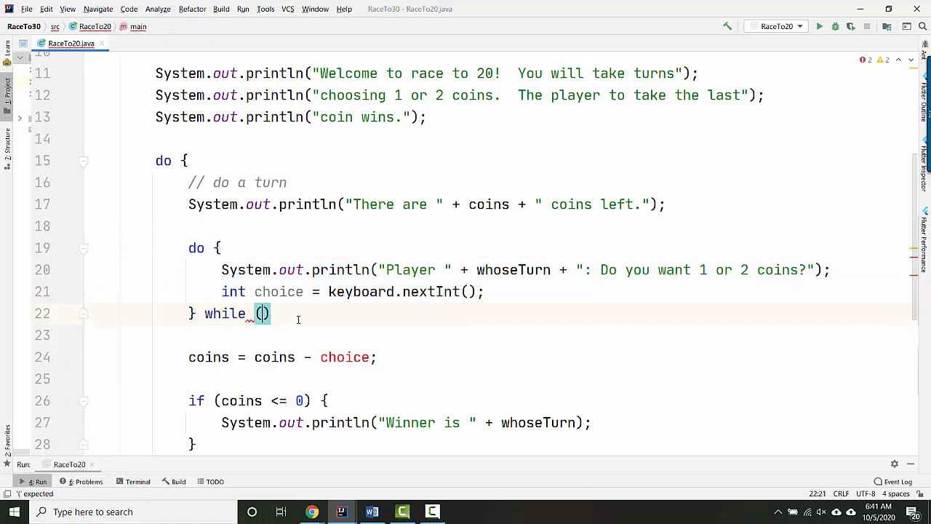
{"action": "type", "text": "choice"}
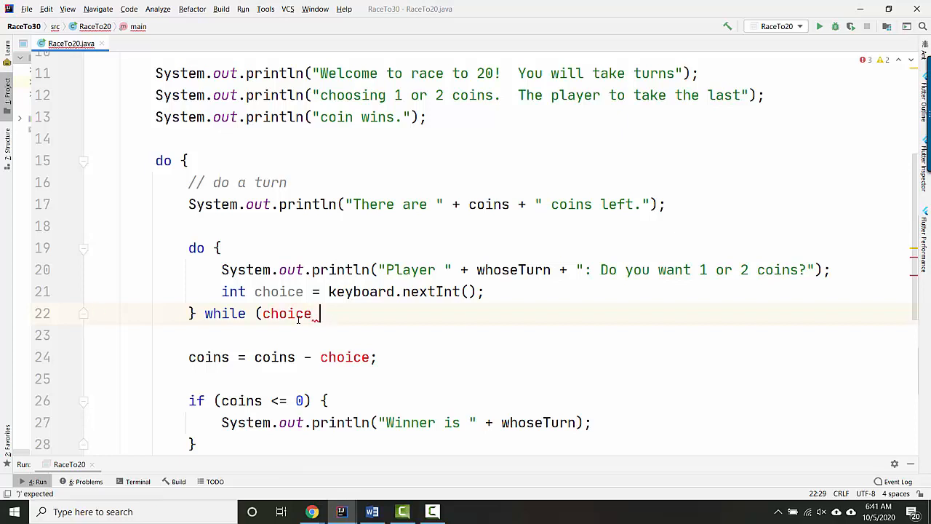
{"action": "type", "text": "!= 1 && choice"}
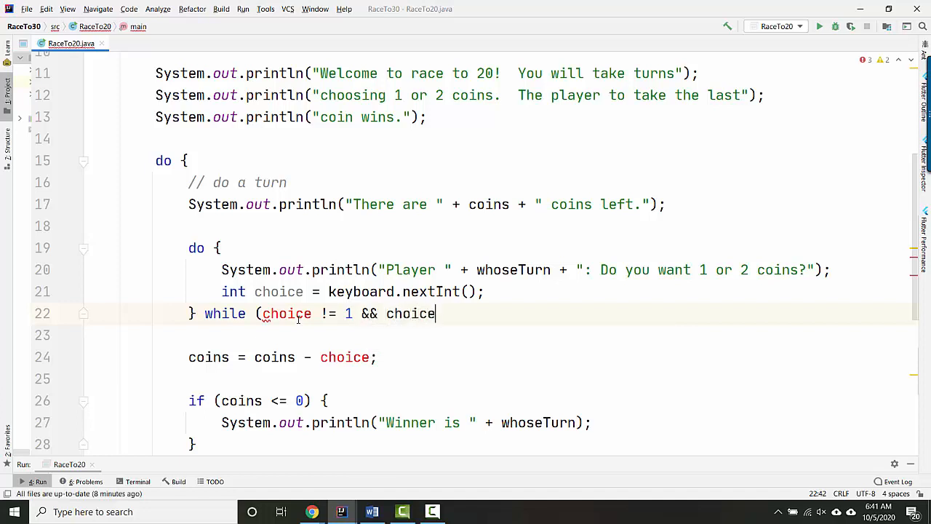
{"action": "type", "text": "!= 2);"}
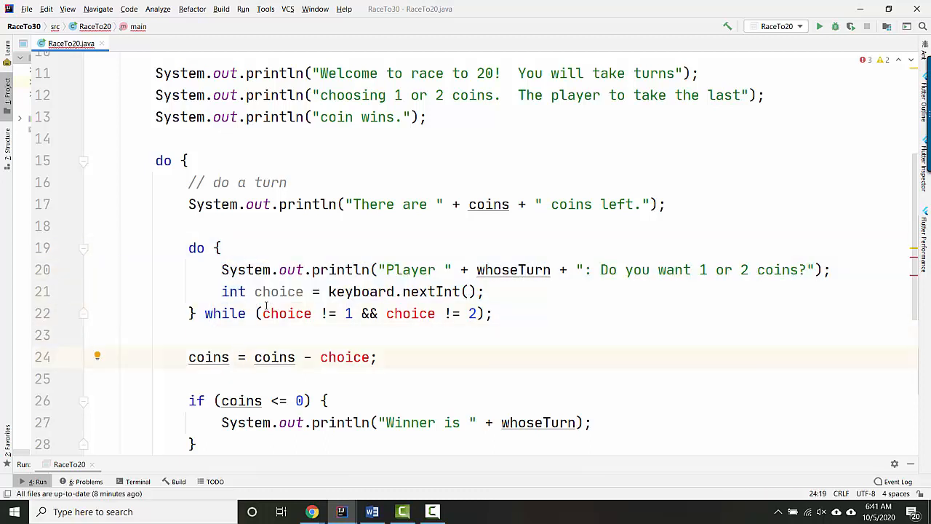
{"action": "left_click_drag", "start_coordinate": [262, 314], "coordinate": [483, 315]}
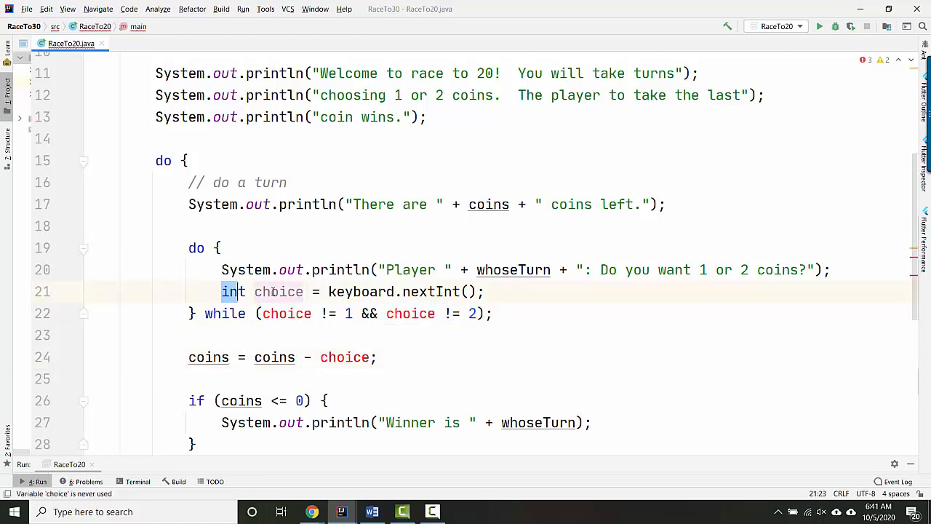
{"action": "type", "text": "int choice"}
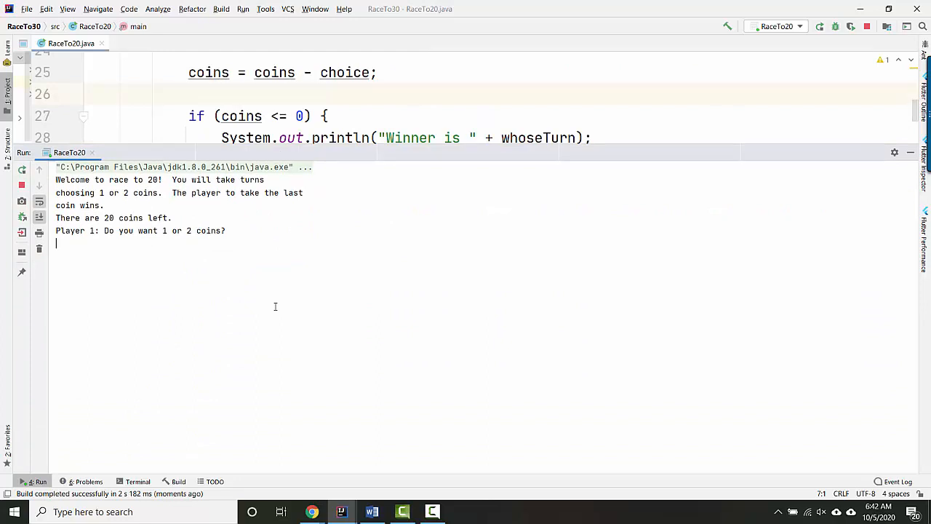
Step: Play a full console game, entering 20 to see it rejected, ending with Winner is 2
{"action": "type", "text": "20"}
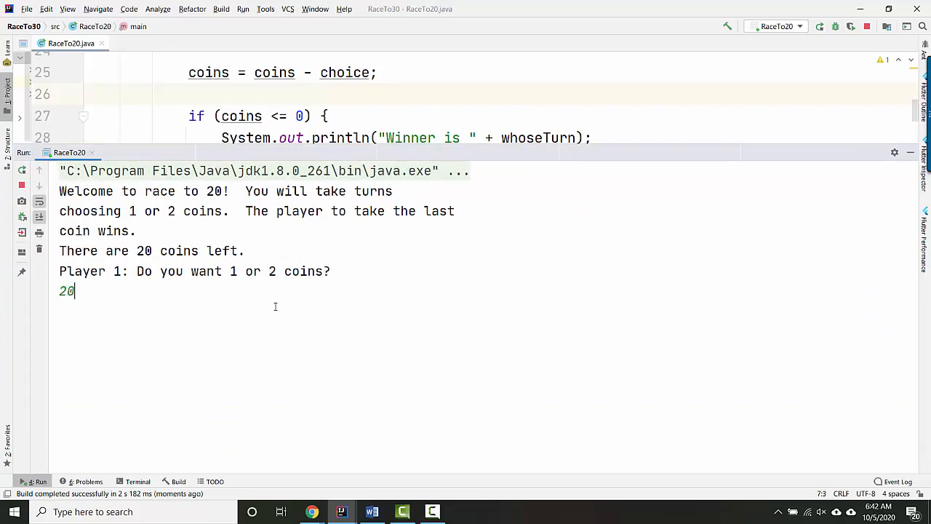
{"action": "type", "text": "20"}
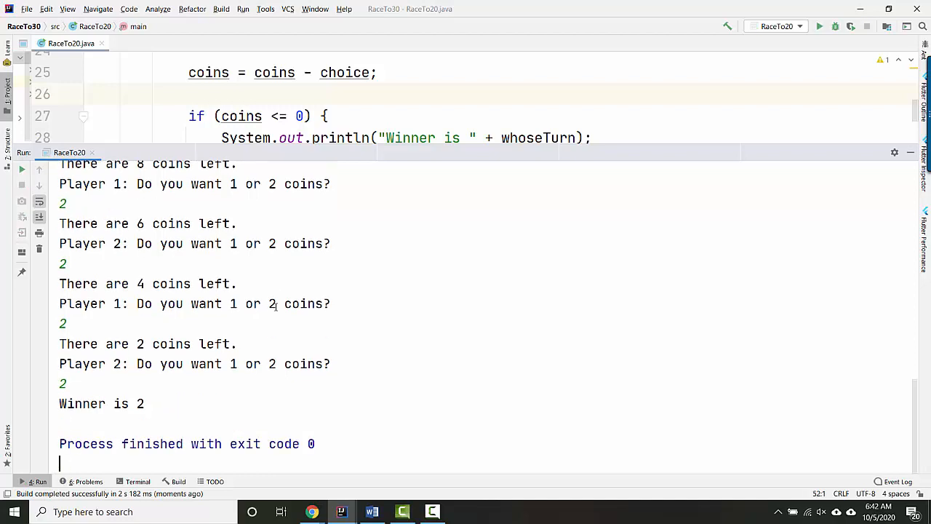
{"action": "mouse_move", "coordinate": [739, 190]}
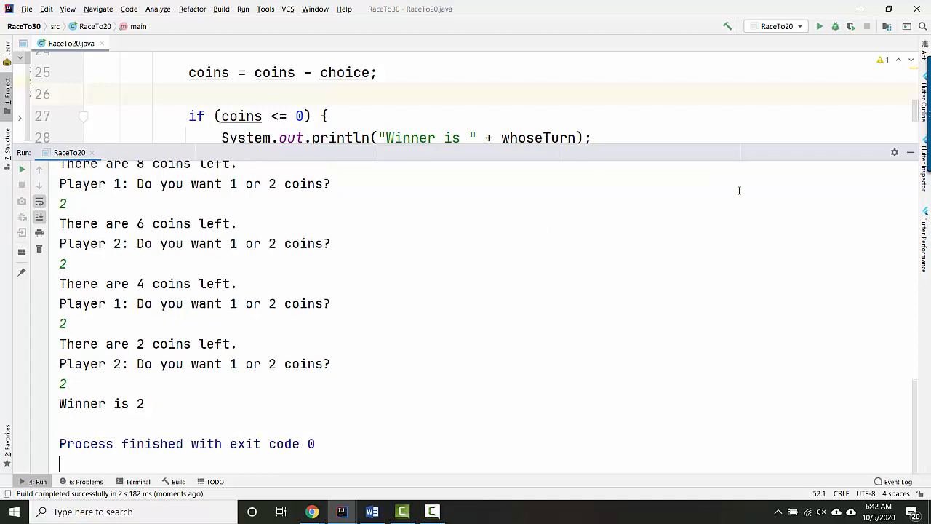